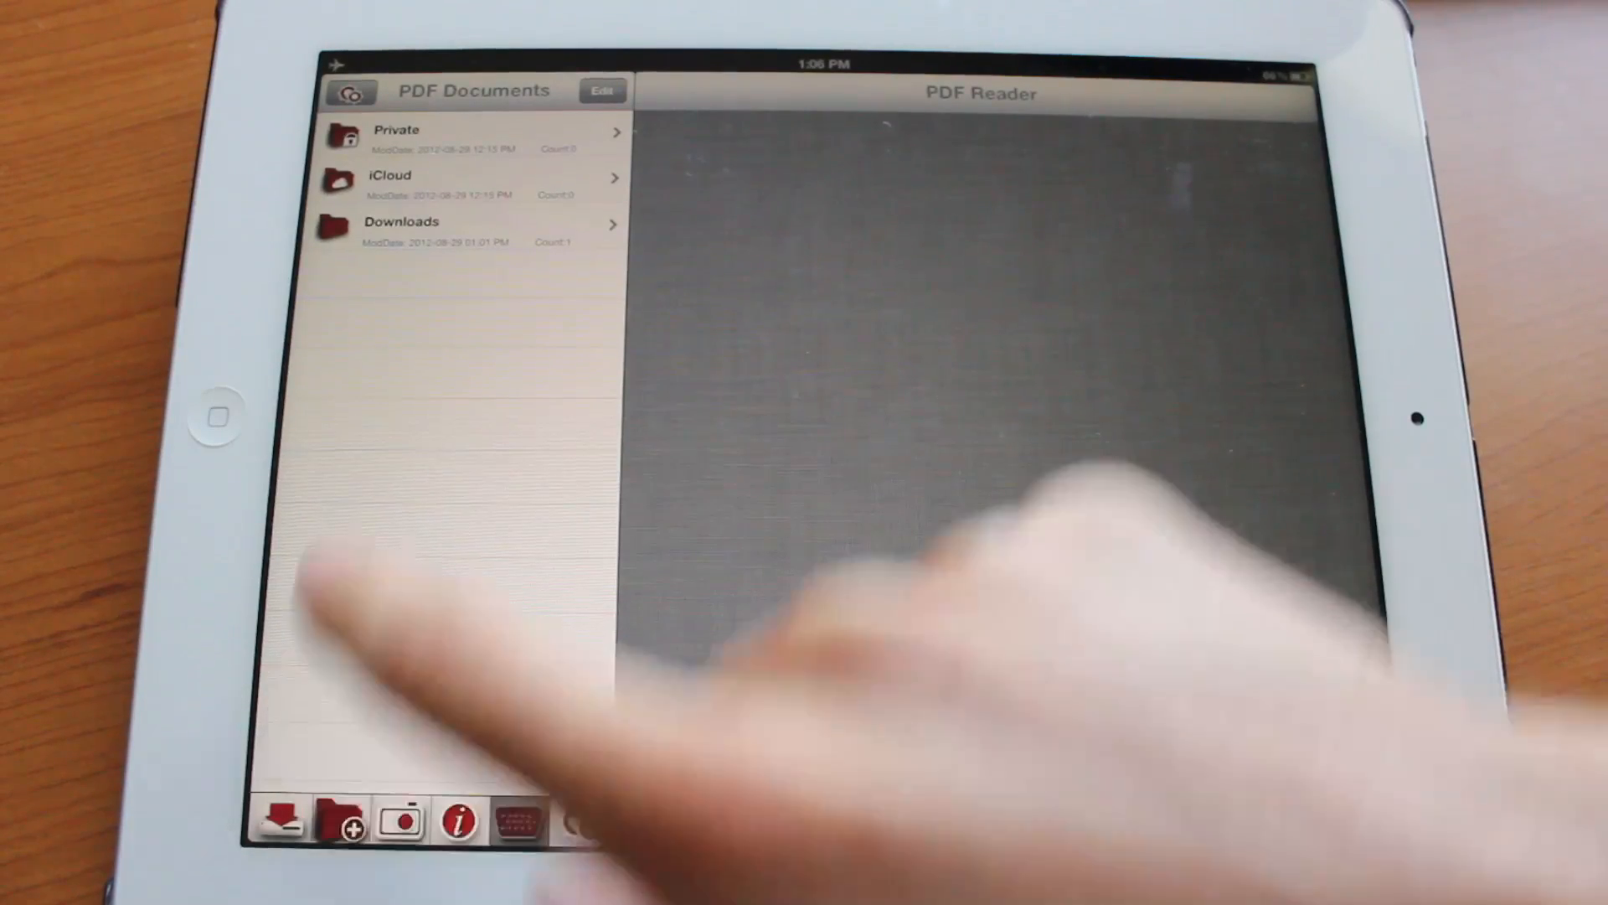
# Open iOS_Support_Matrix_AUTUMN2012.pdf from the Downloads folder in the viewer.
pyautogui.click(463, 222)
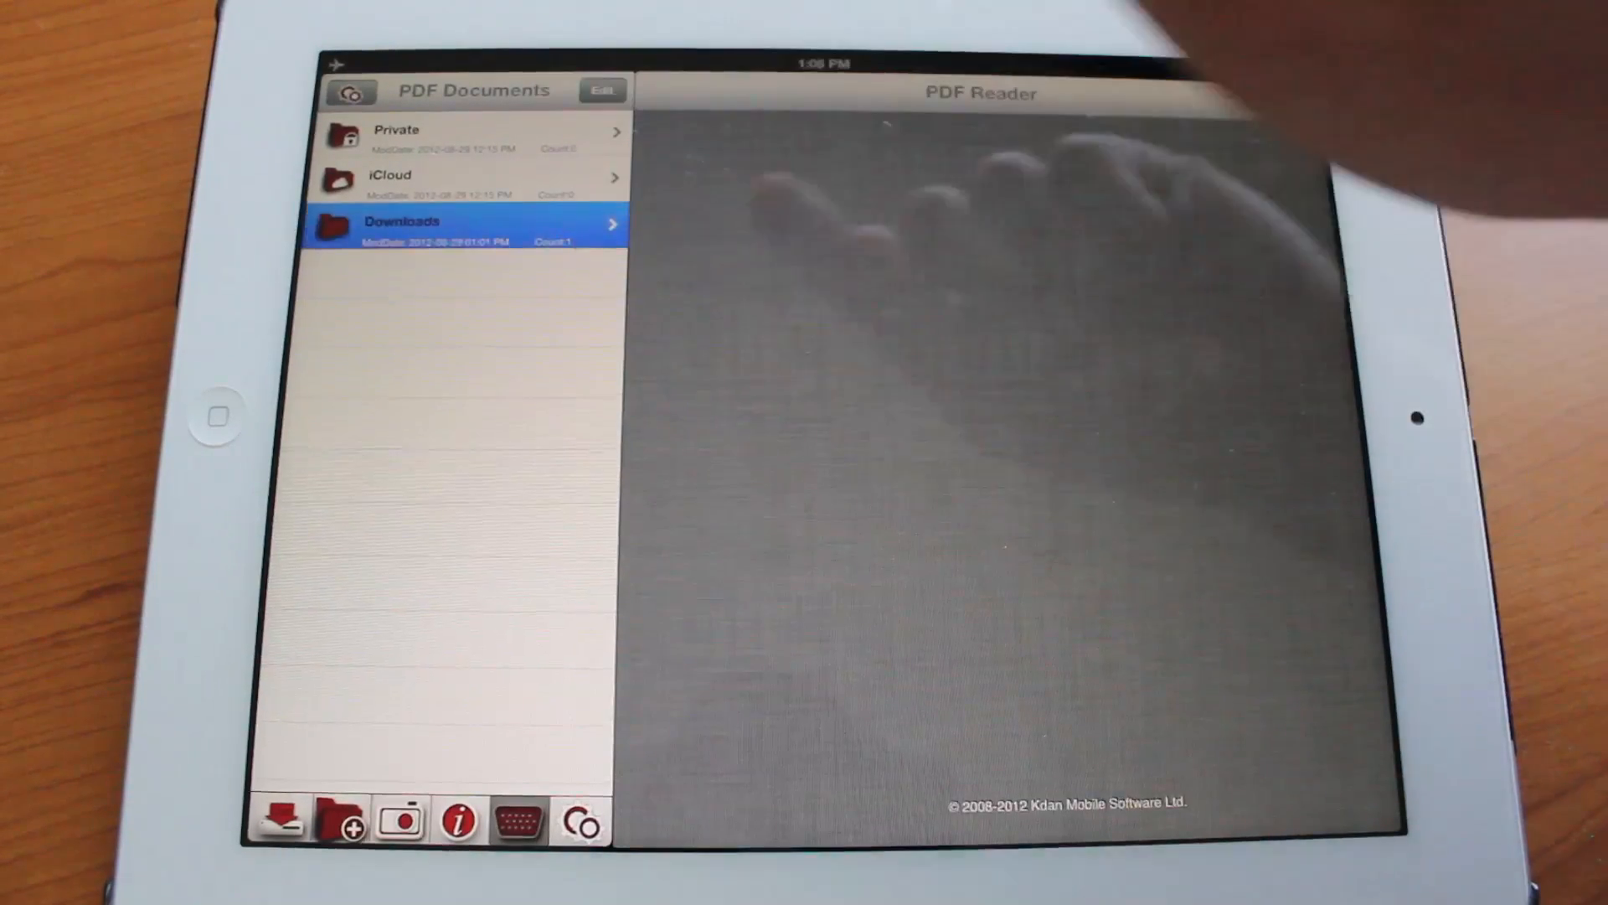
pyautogui.click(463, 223)
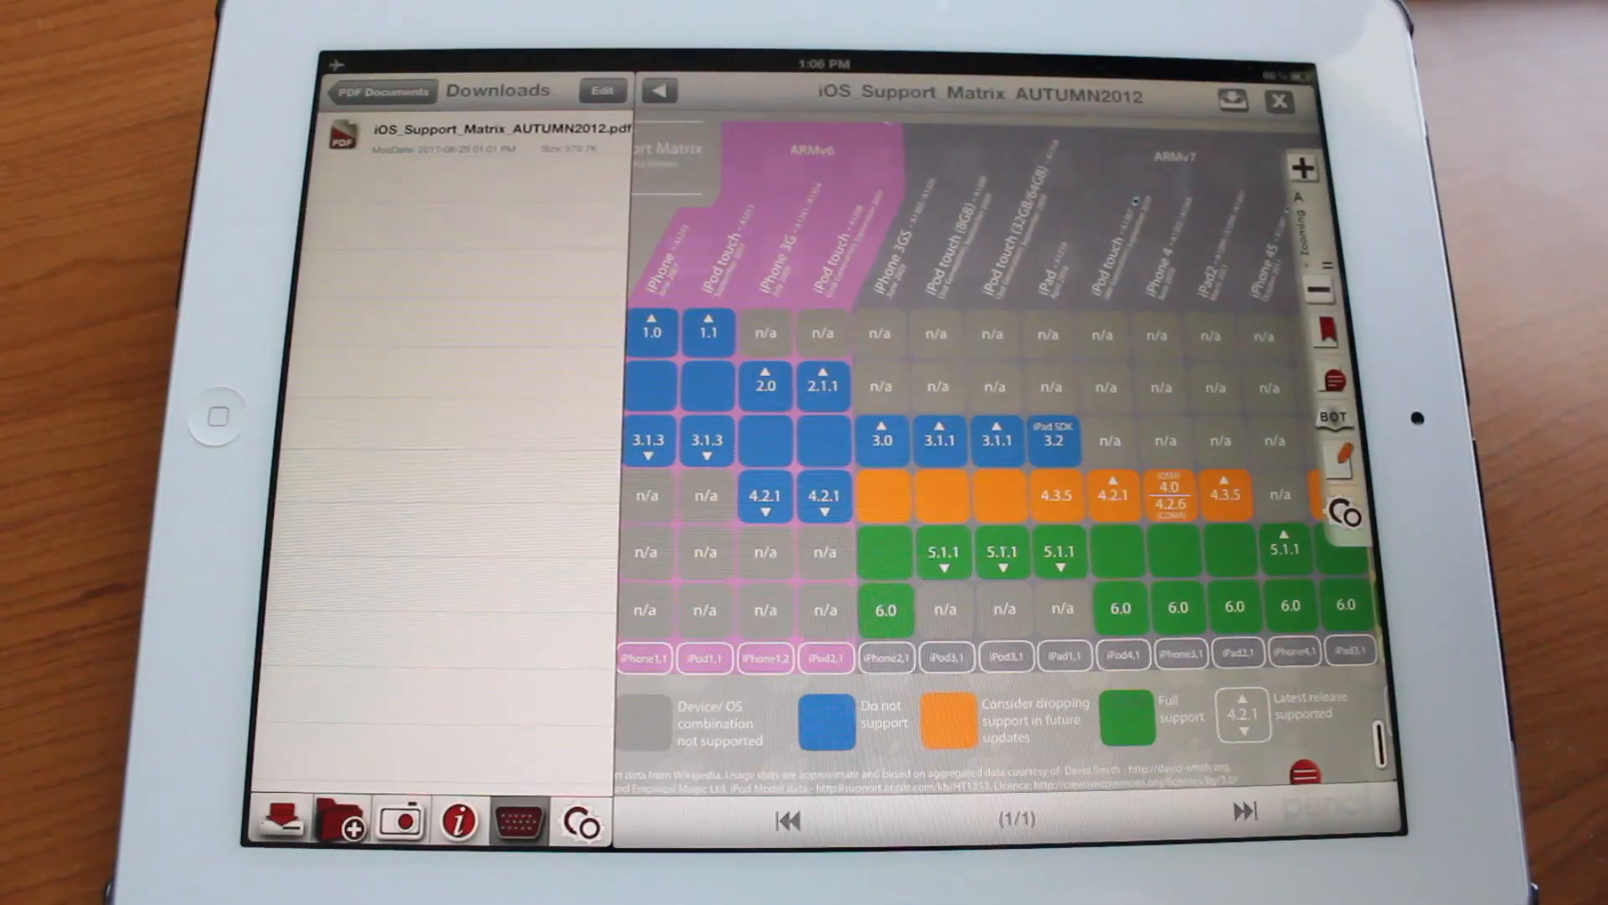
# Hide the toolbars, zoom out to the full support matrix page, then restore the toolbars.
pyautogui.click(1332, 332)
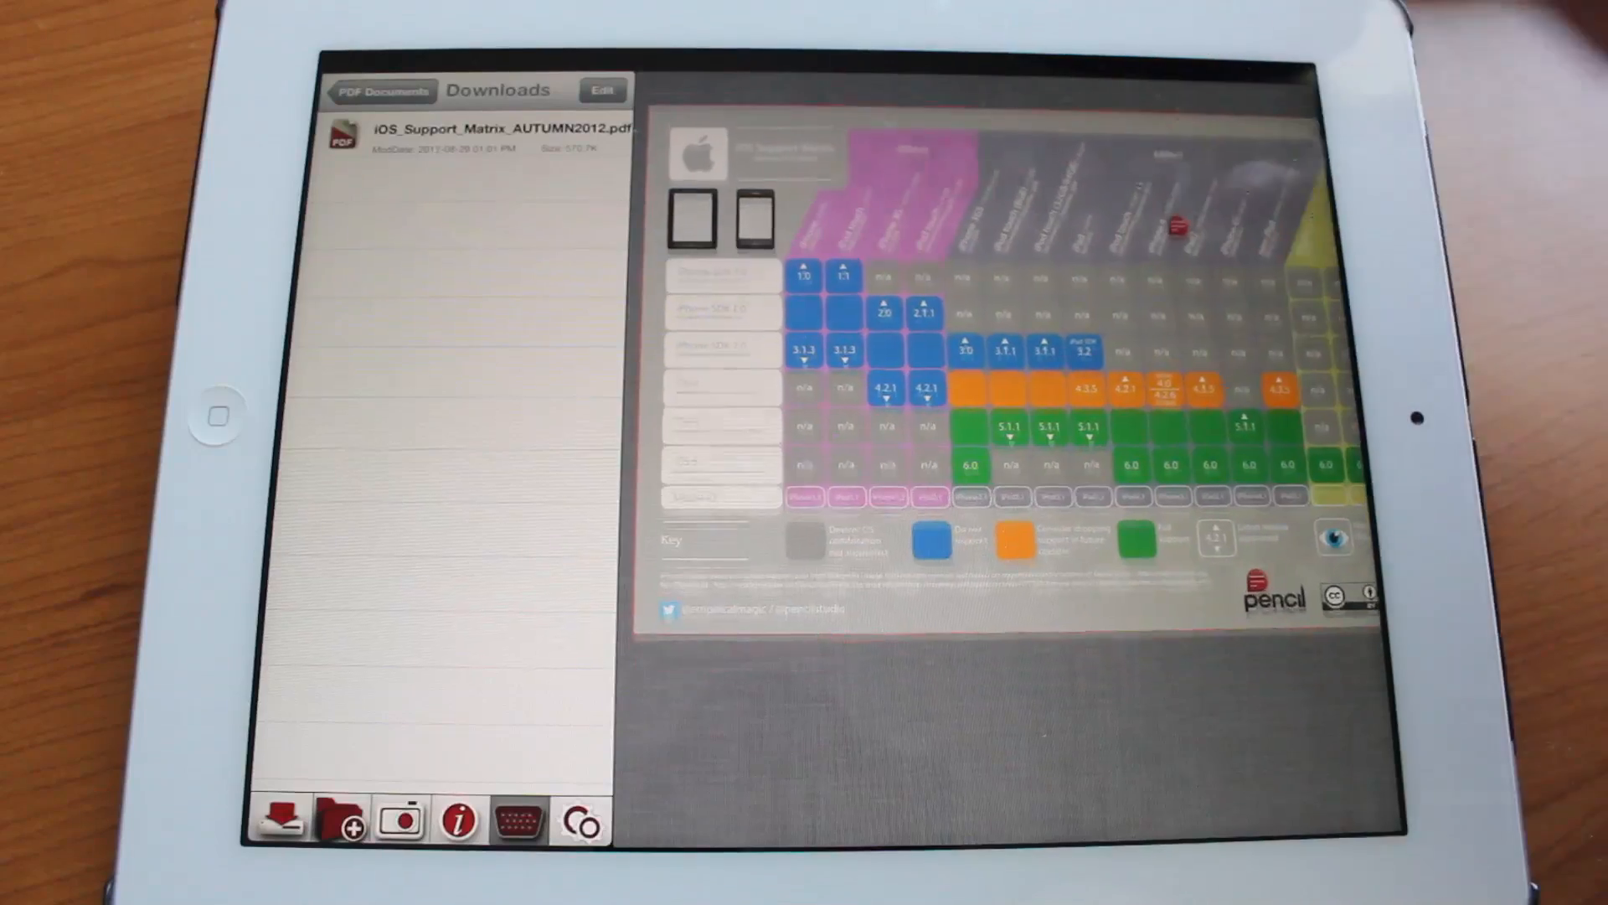
pyautogui.click(498, 131)
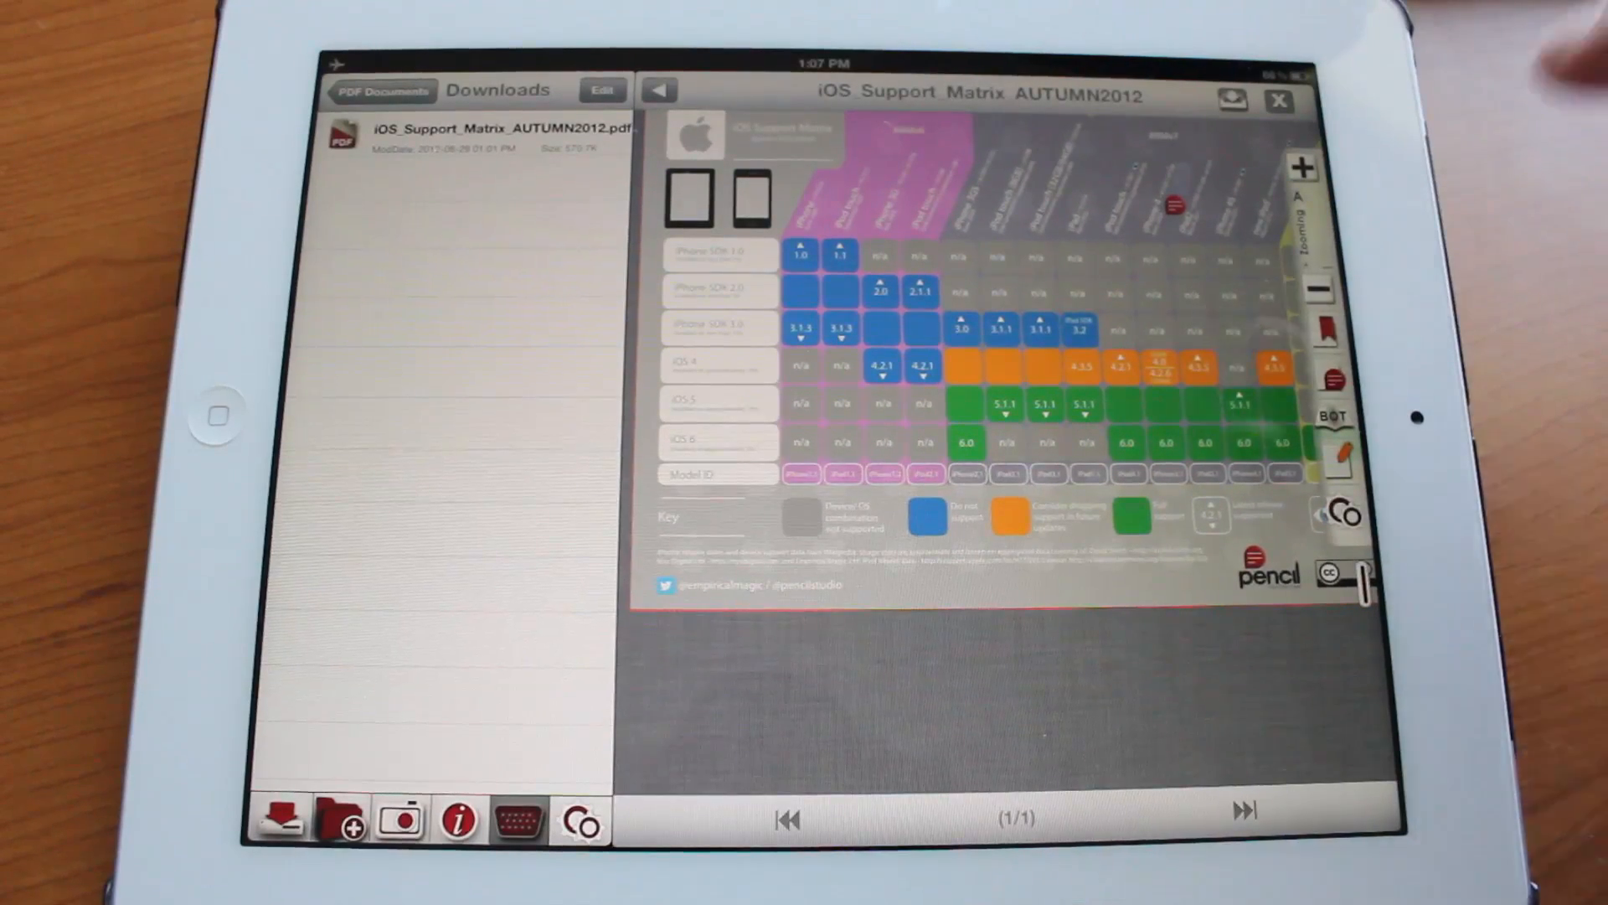
# Show the tools popover with search, print, PDF-to-text, email and Enable AutoFlow.
pyautogui.click(1333, 458)
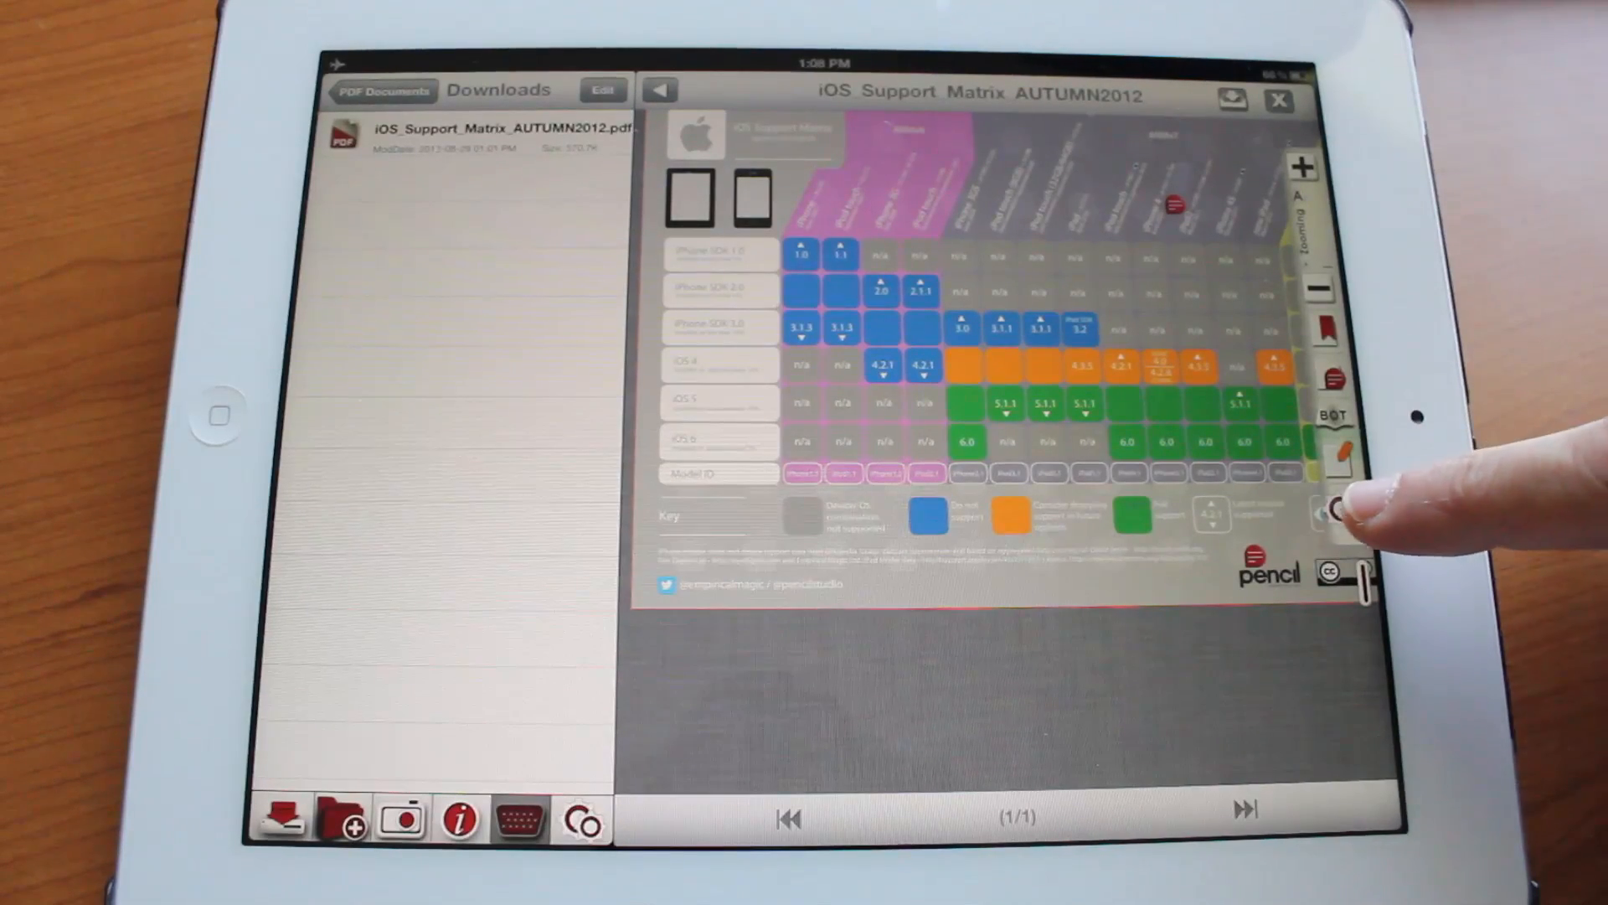
pyautogui.click(1342, 513)
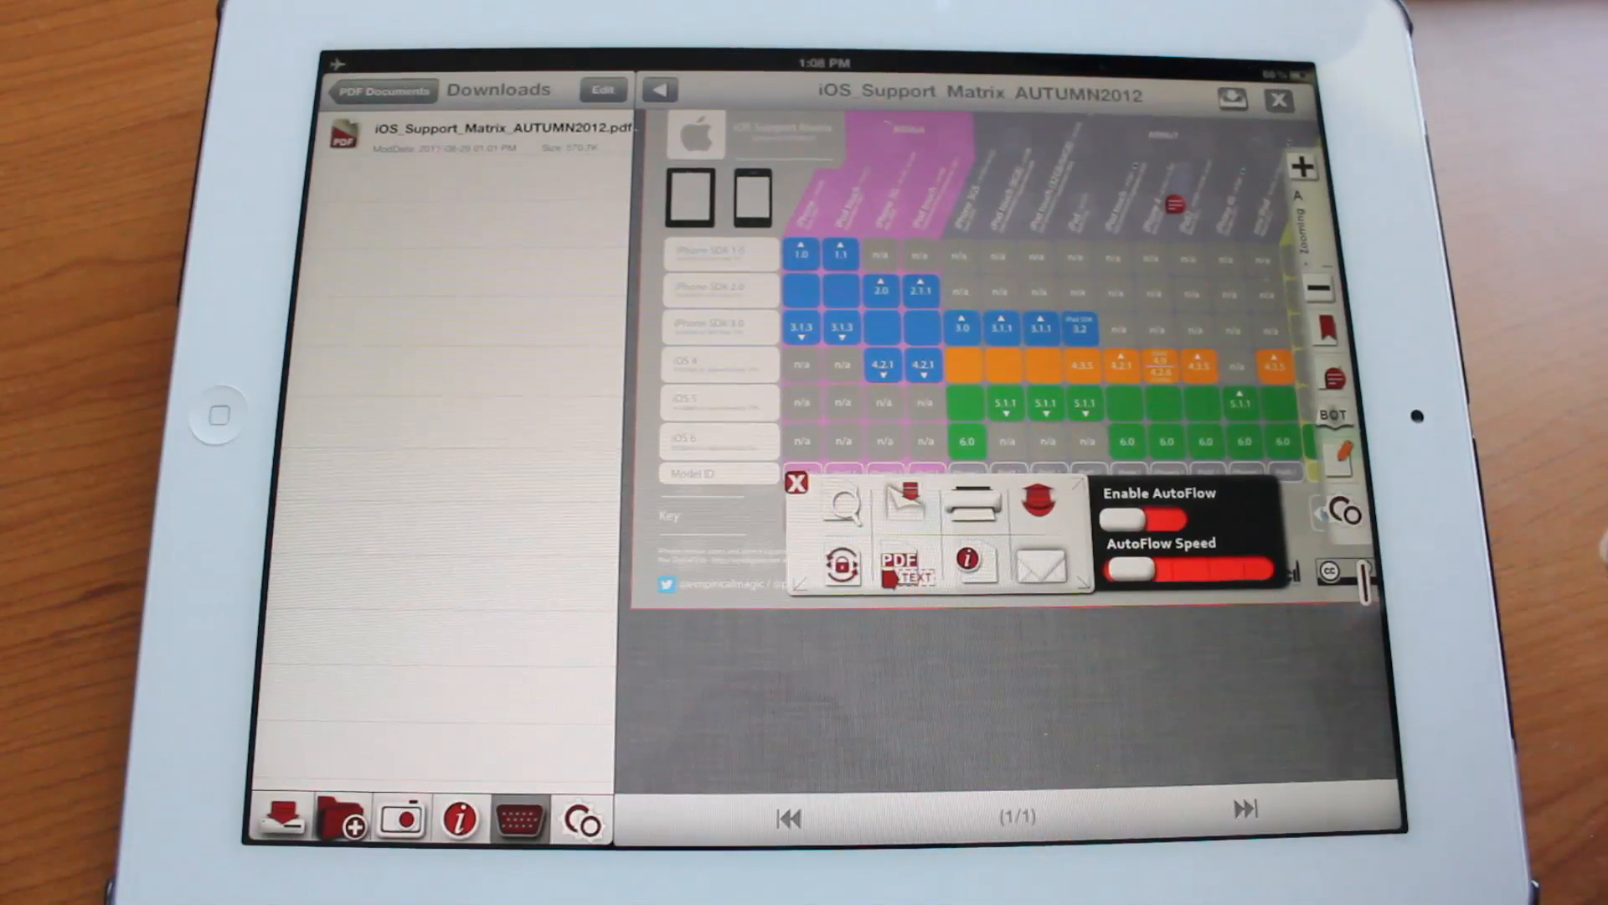
# View the Jump to page option, then convert the support matrix to extracted plain text.
pyautogui.click(842, 510)
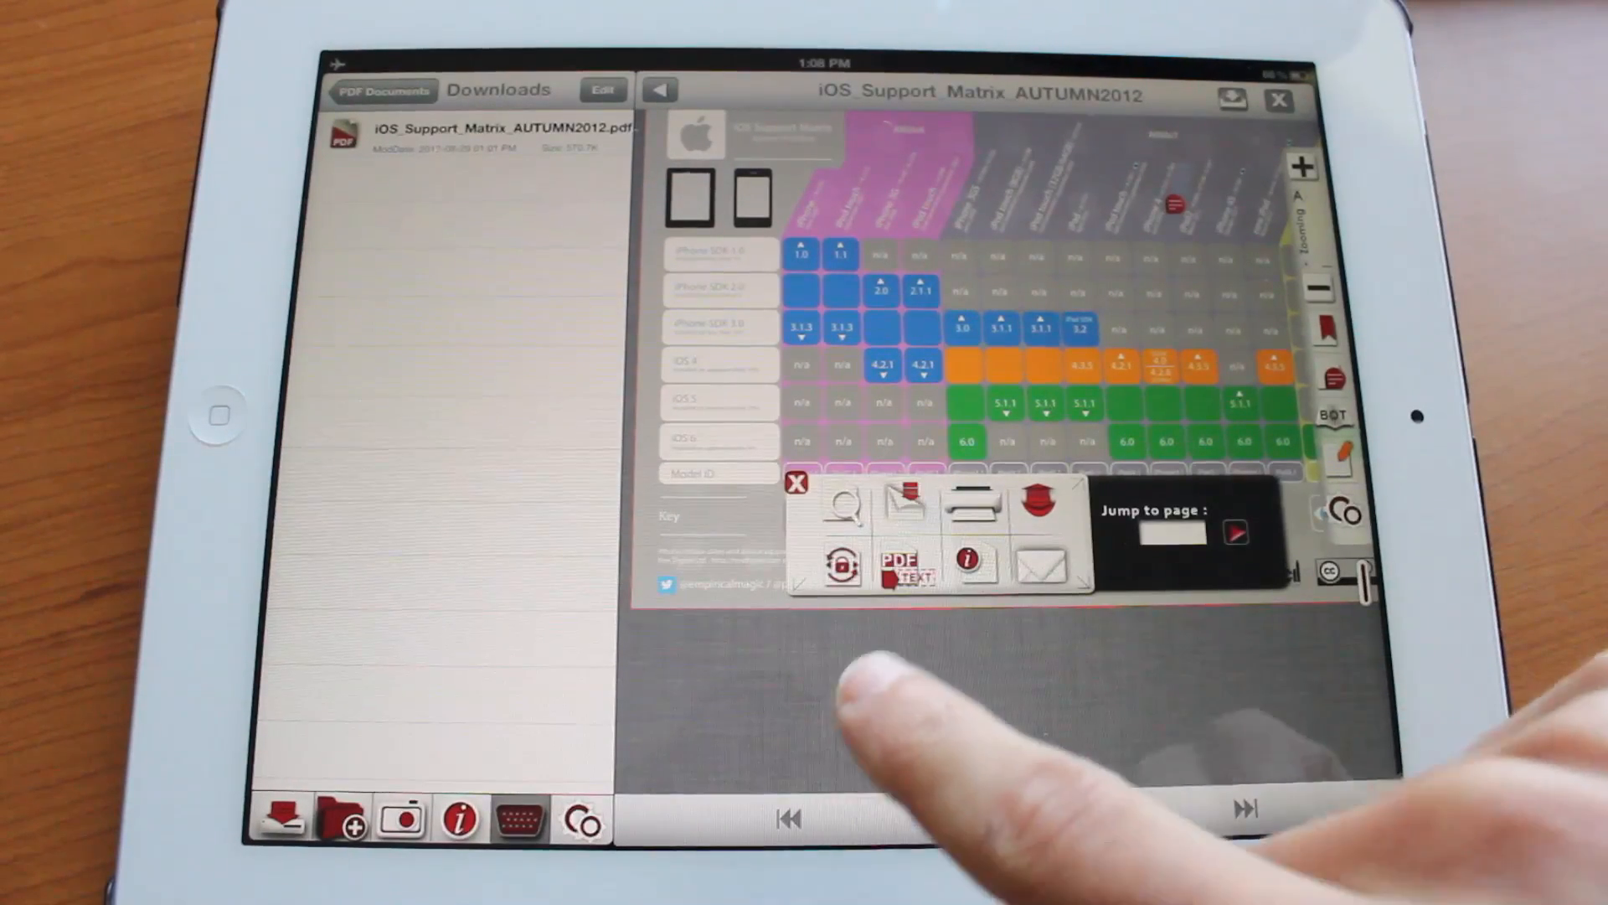
pyautogui.click(798, 483)
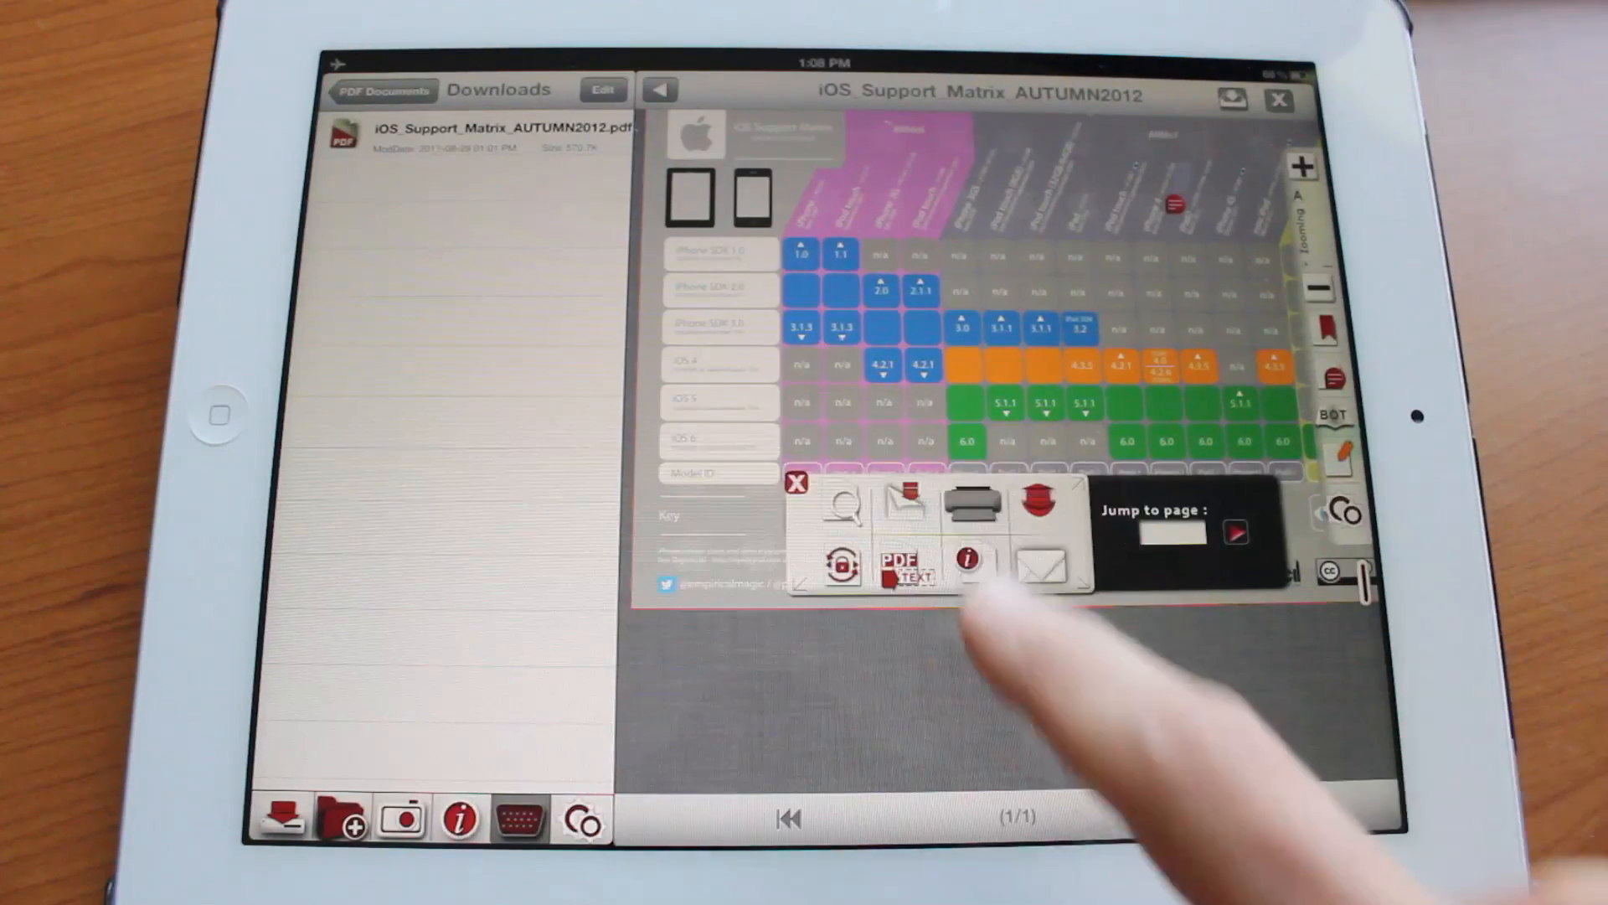
pyautogui.click(972, 504)
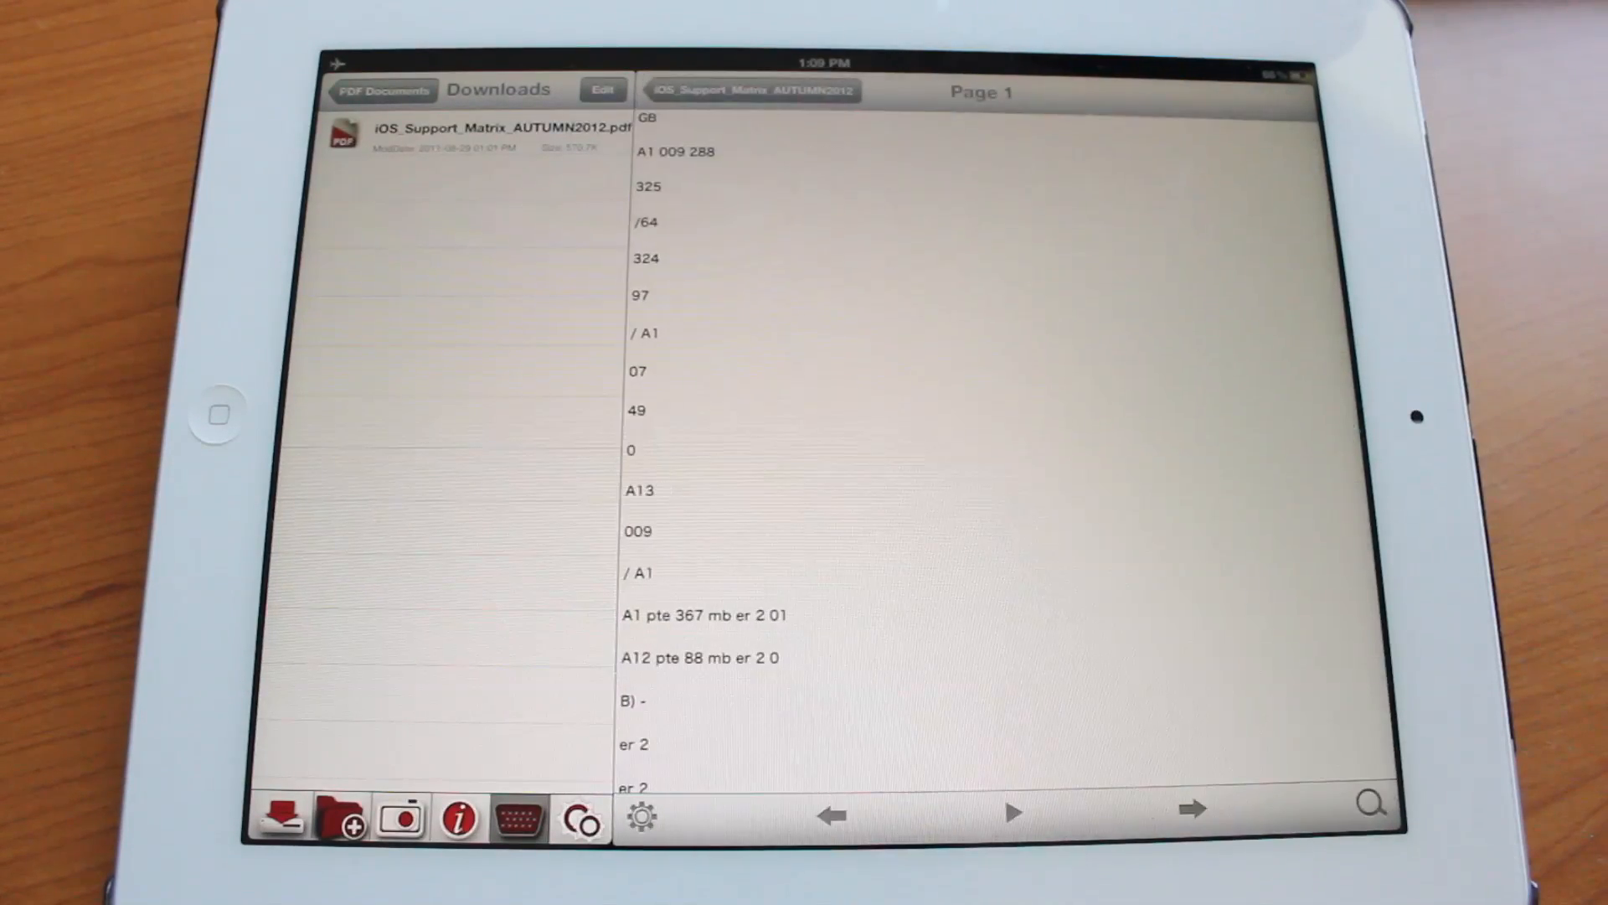
# Return to the PDF view, check the rotation lock options, and restore the toolbars.
pyautogui.scroll(-3)
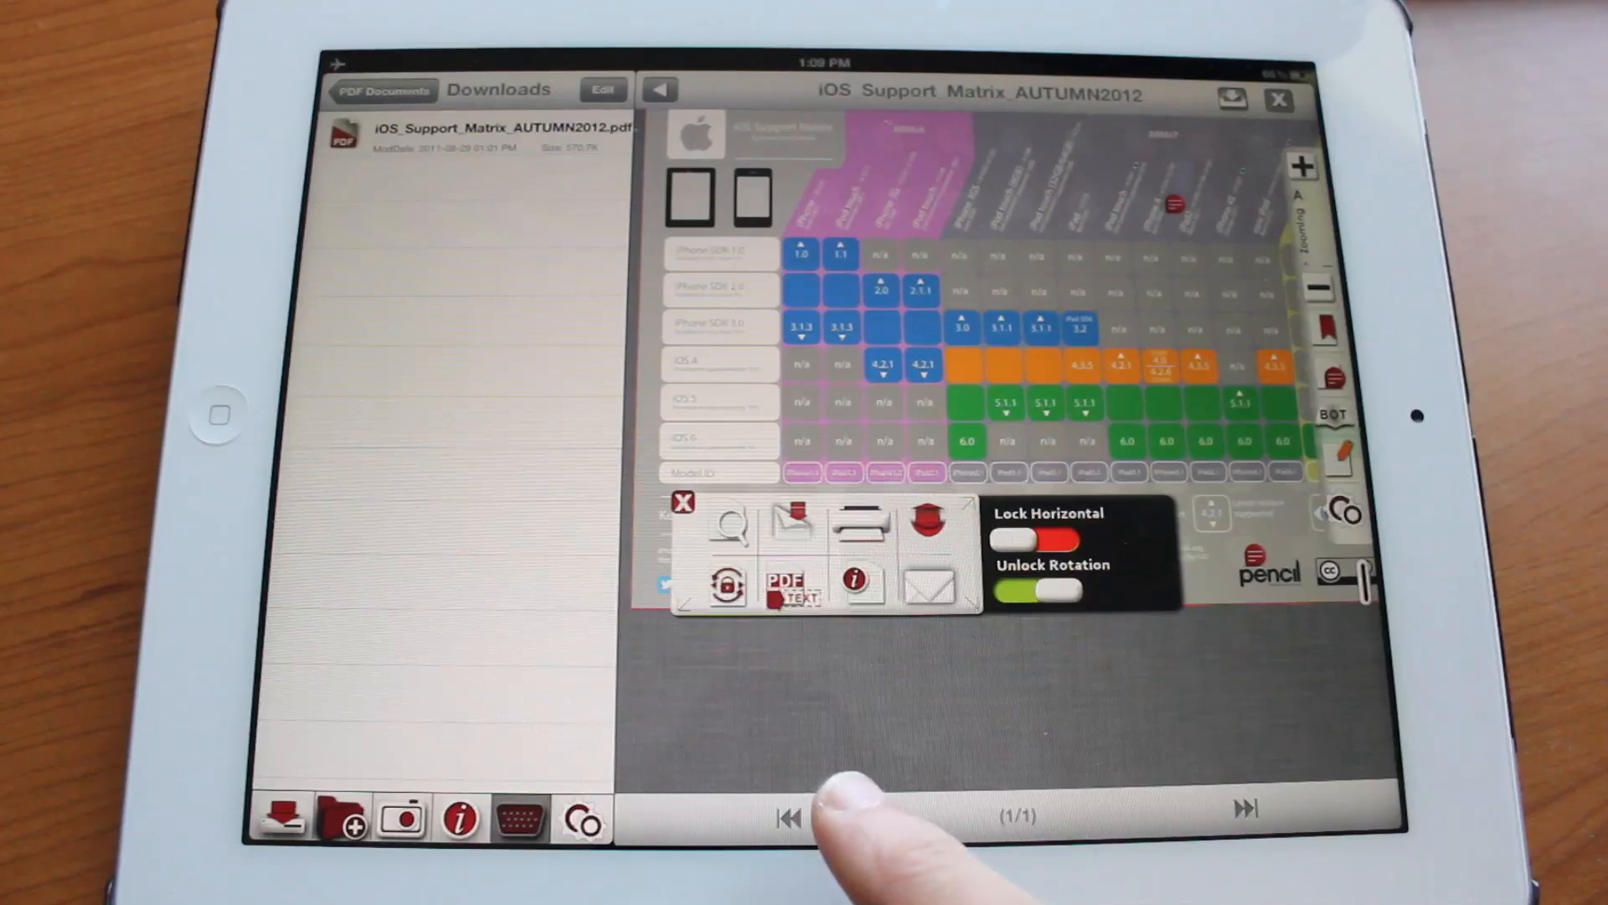
pyautogui.click(855, 580)
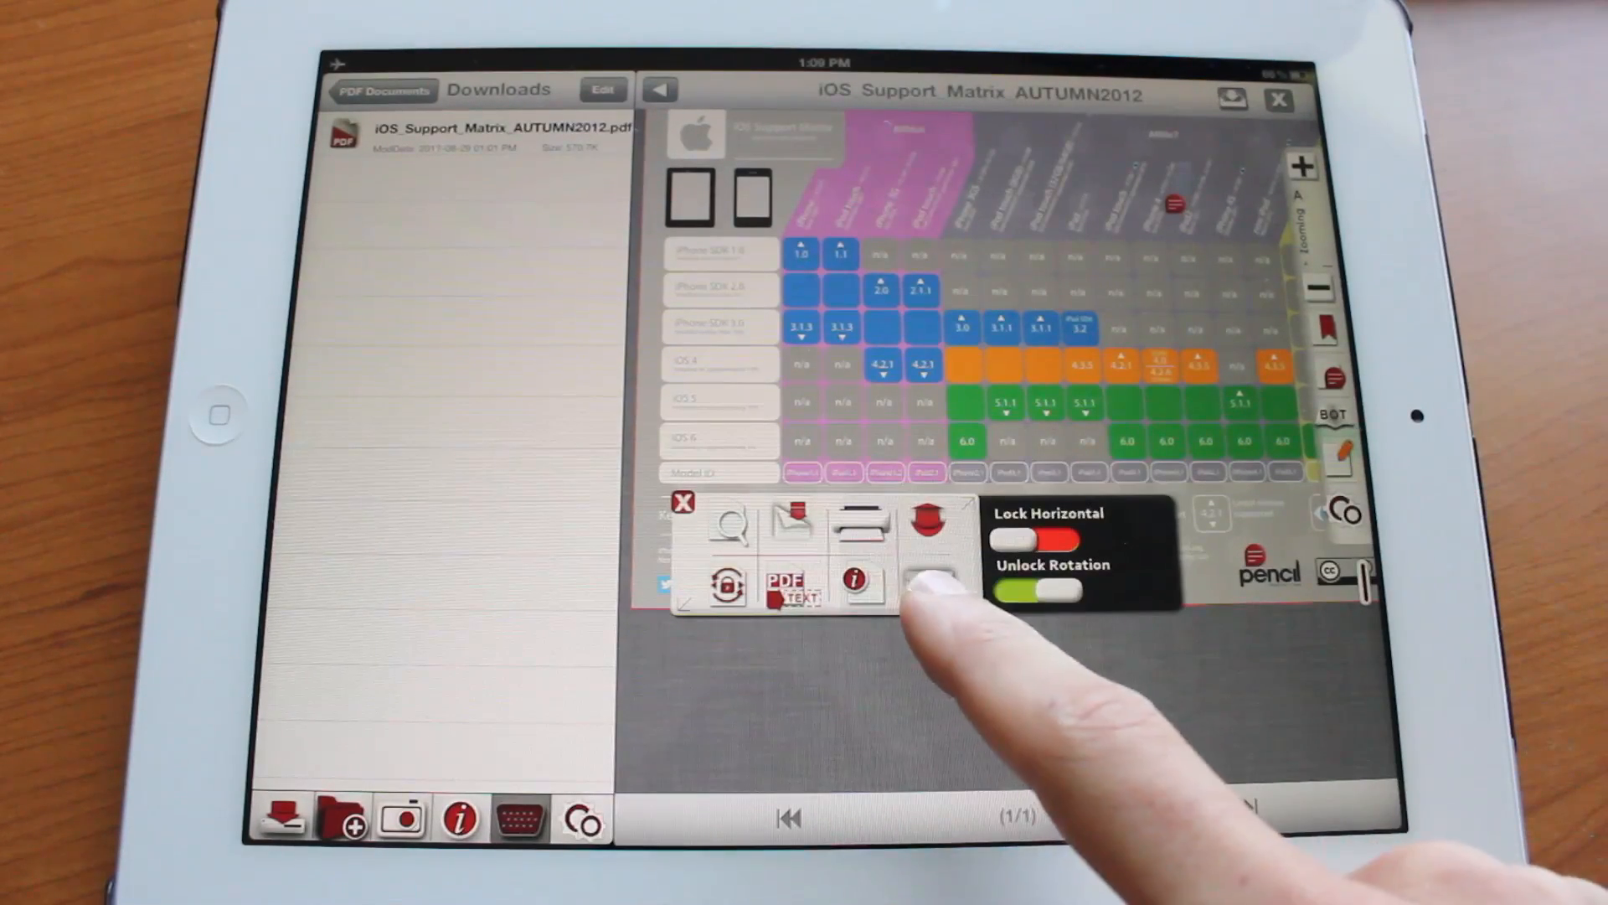
pyautogui.click(796, 523)
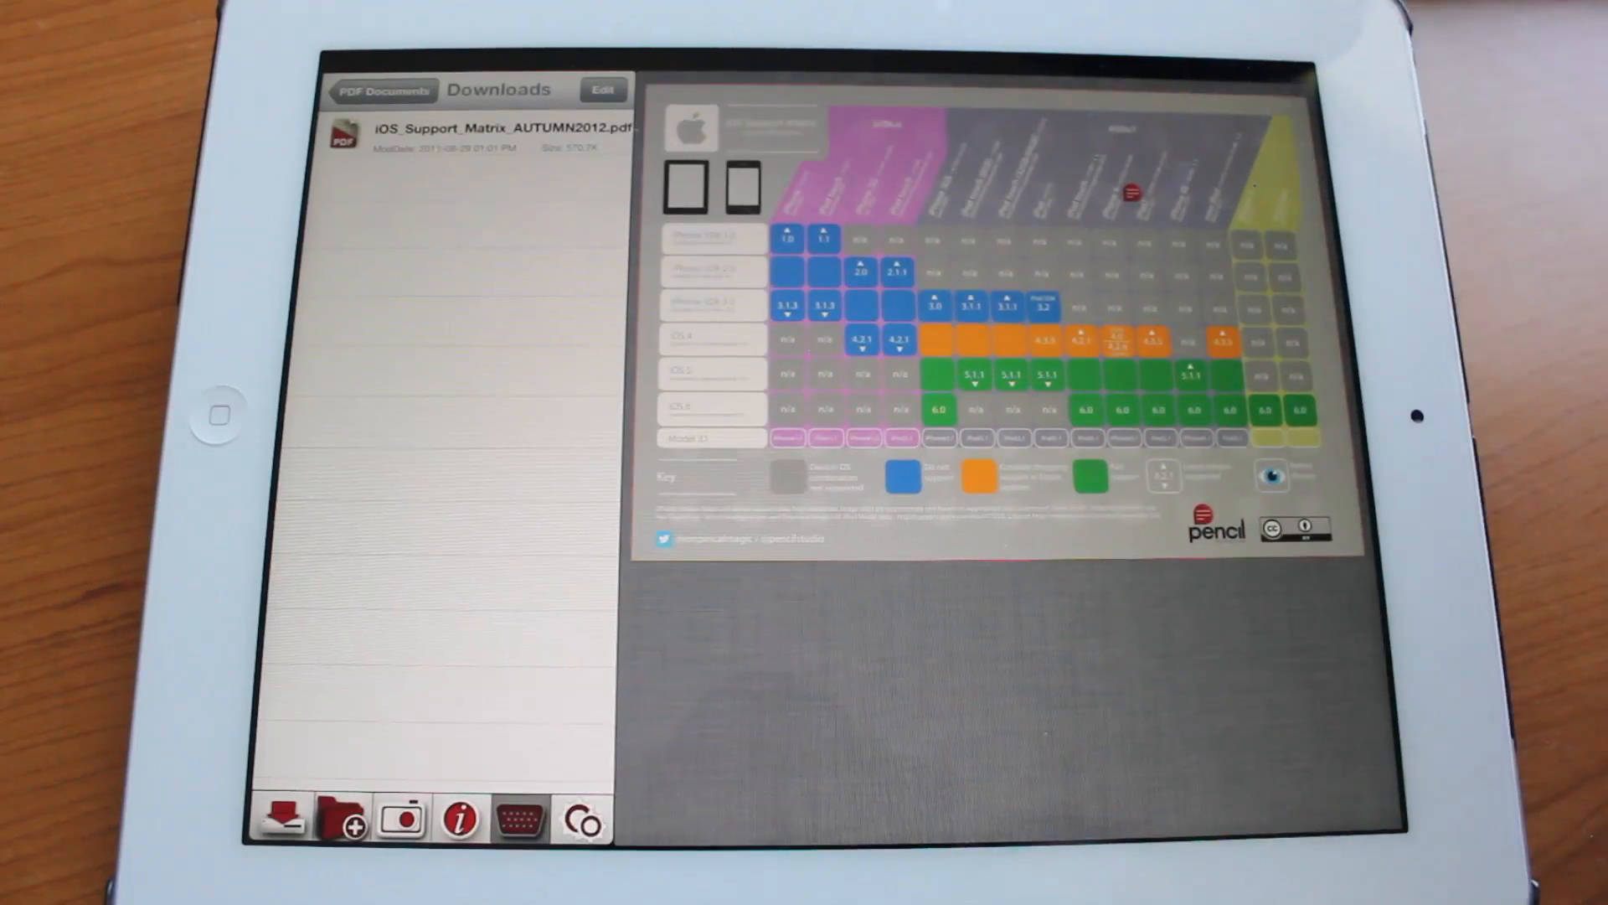
pyautogui.click(441, 129)
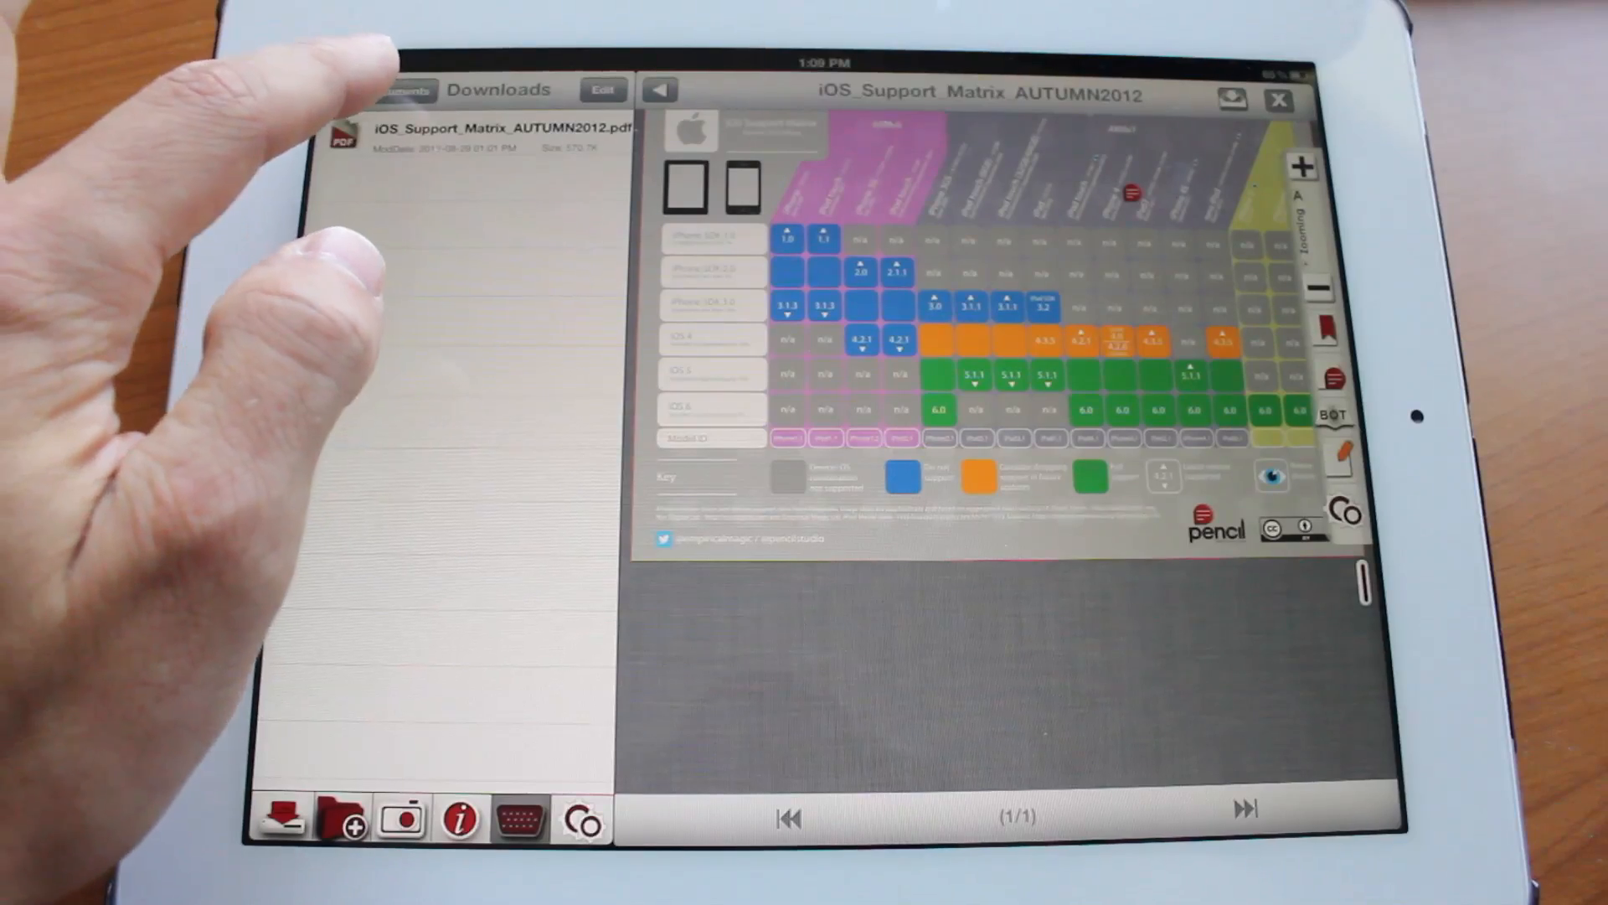
# Scroll through the app Settings, then go back to the PDF Documents library.
pyautogui.click(403, 89)
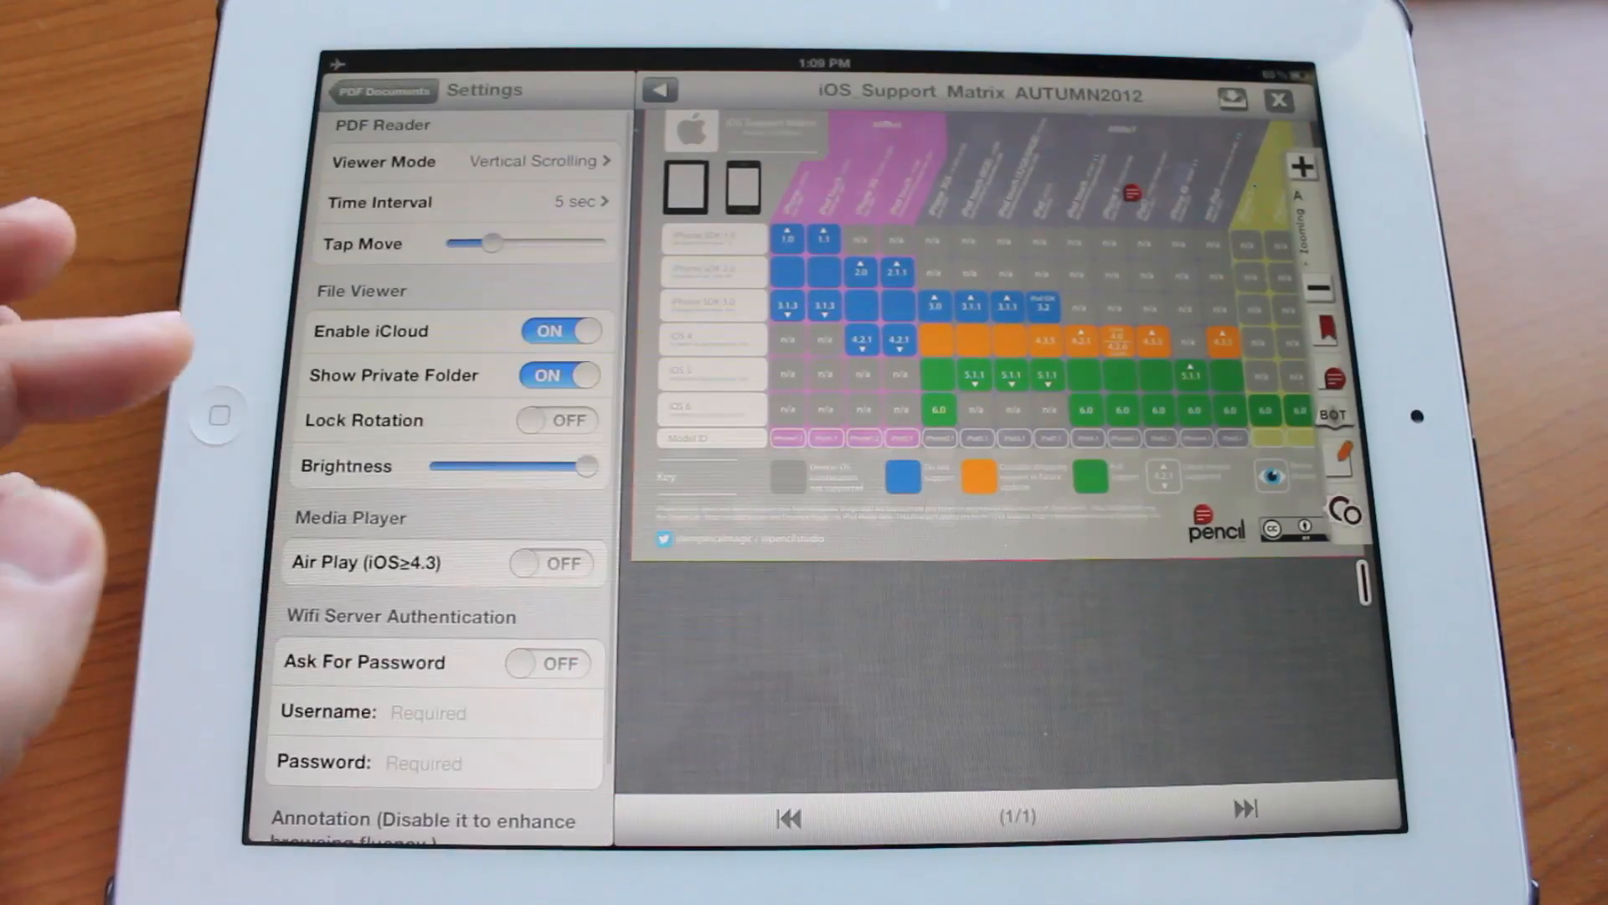
pyautogui.scroll(-3)
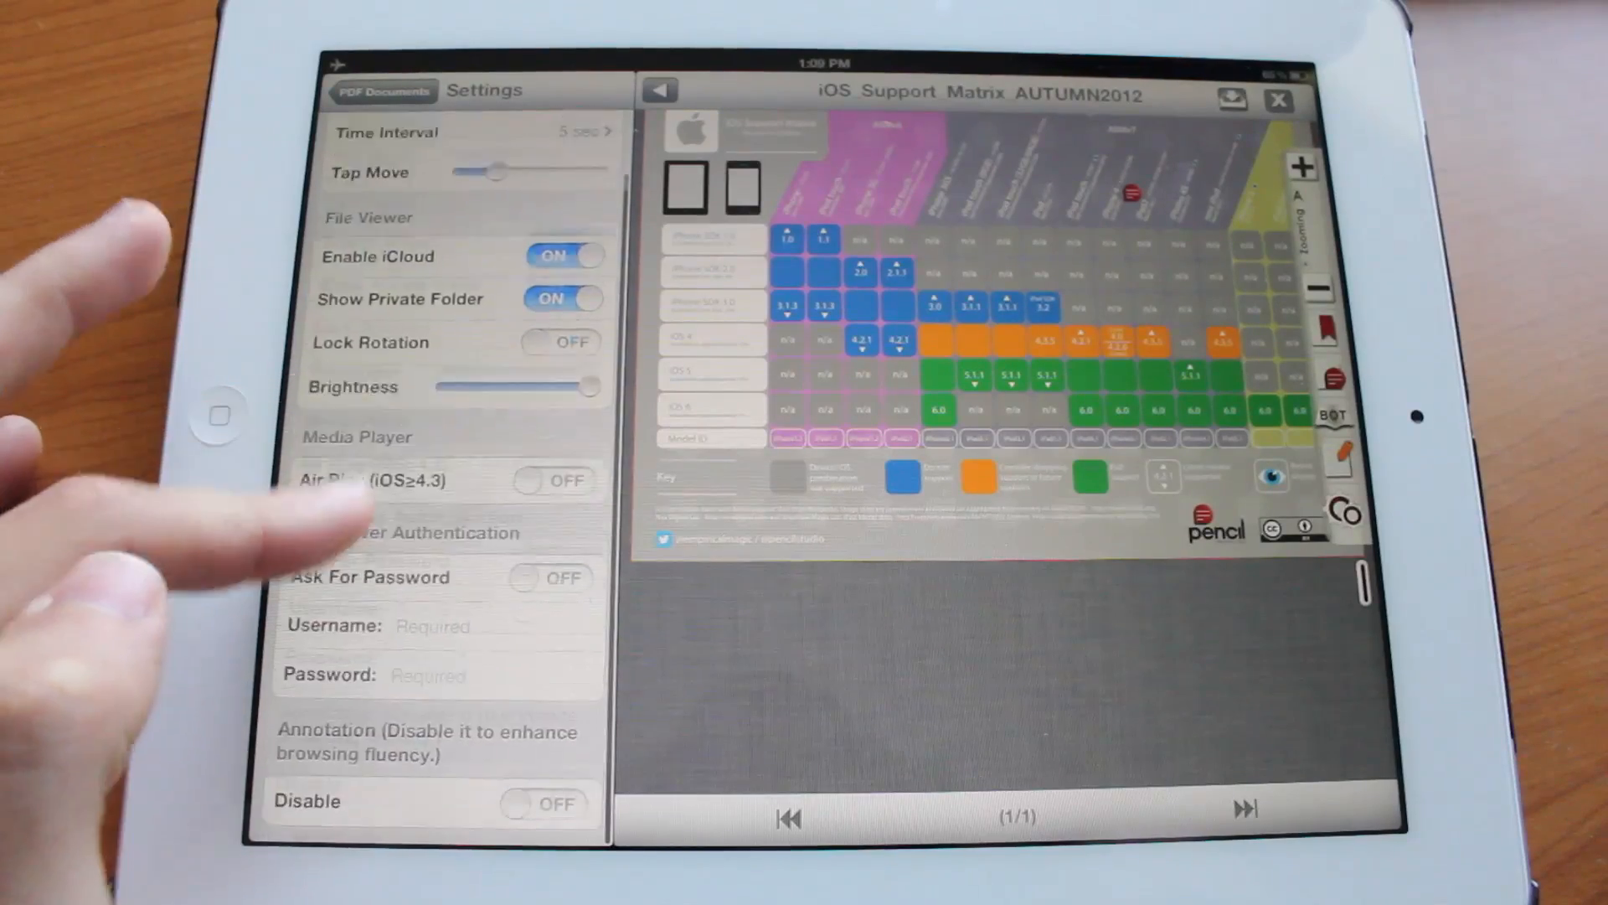
pyautogui.scroll(-3)
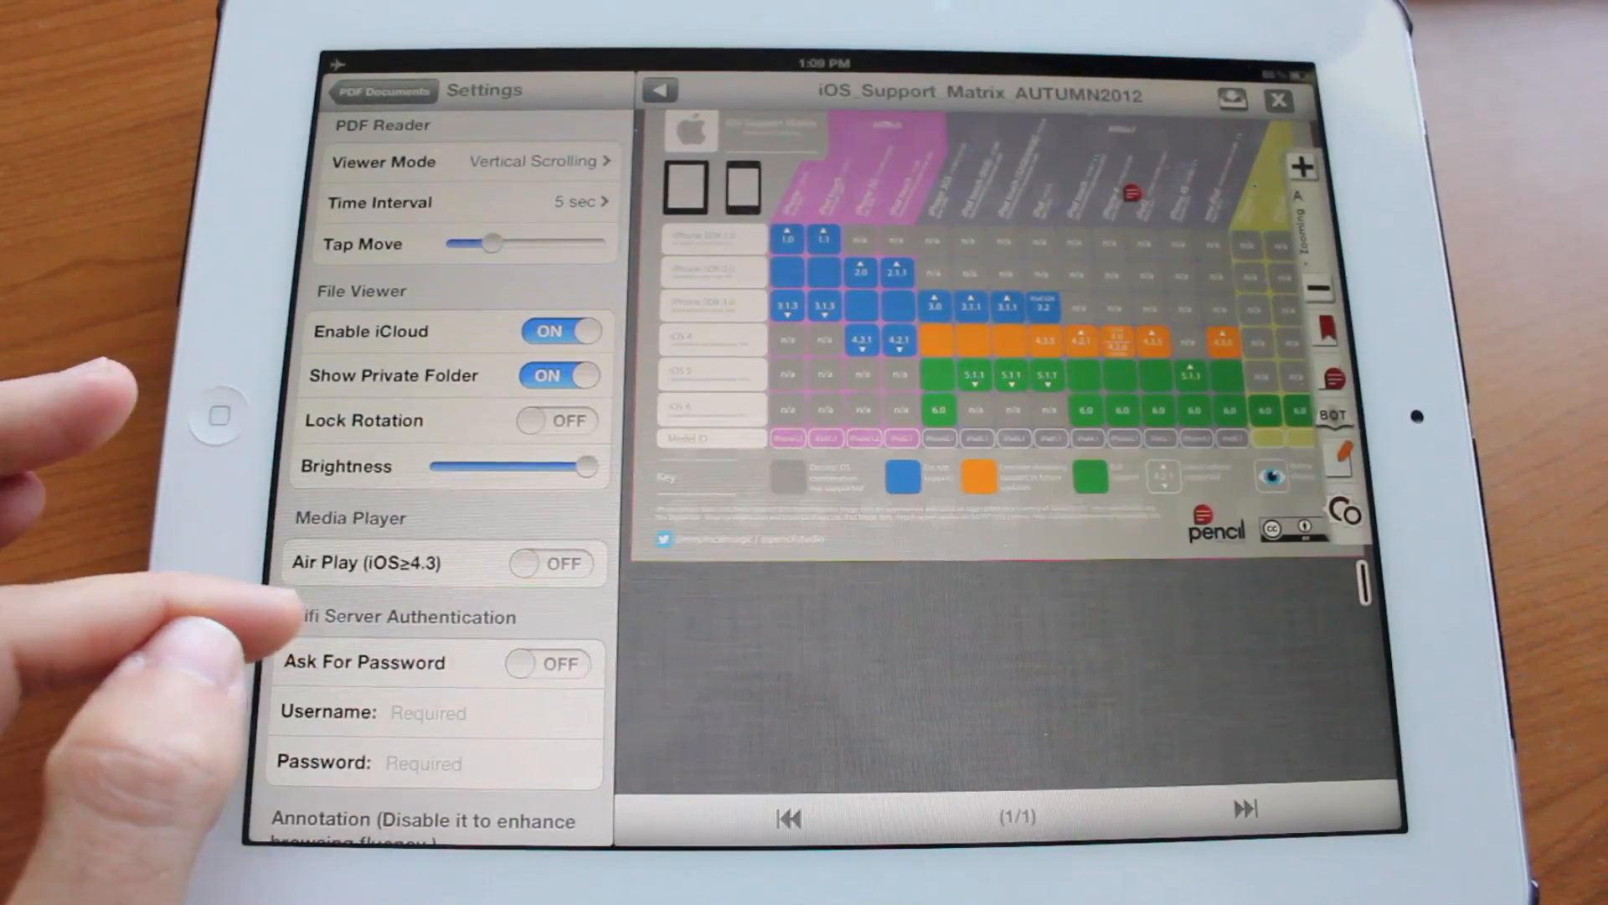
pyautogui.scroll(-3)
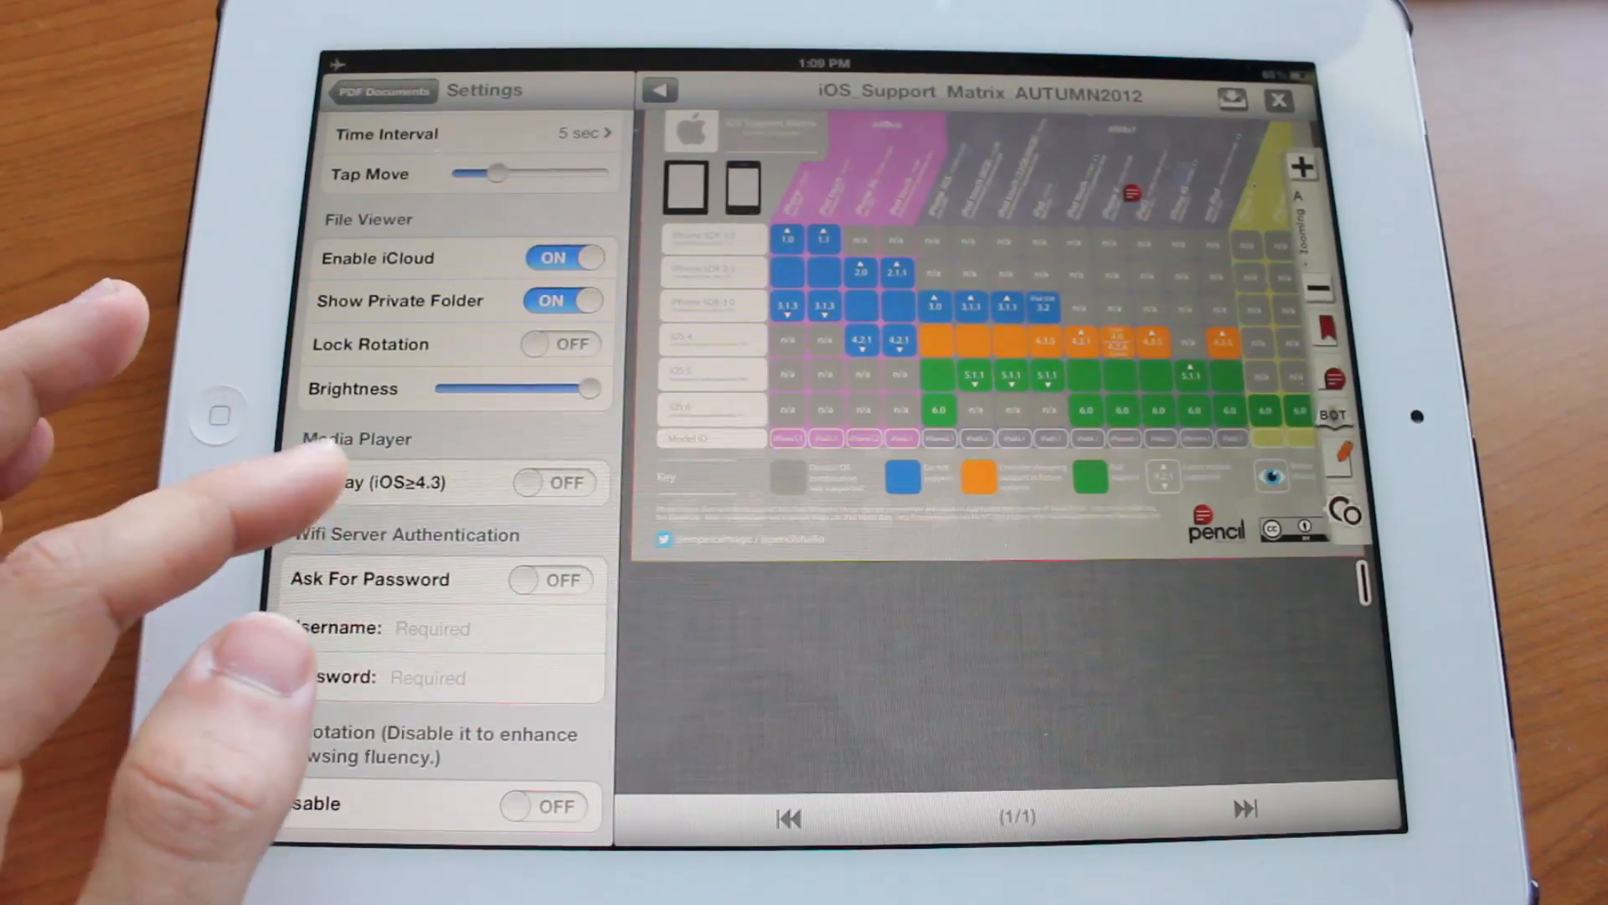
pyautogui.scroll(-3)
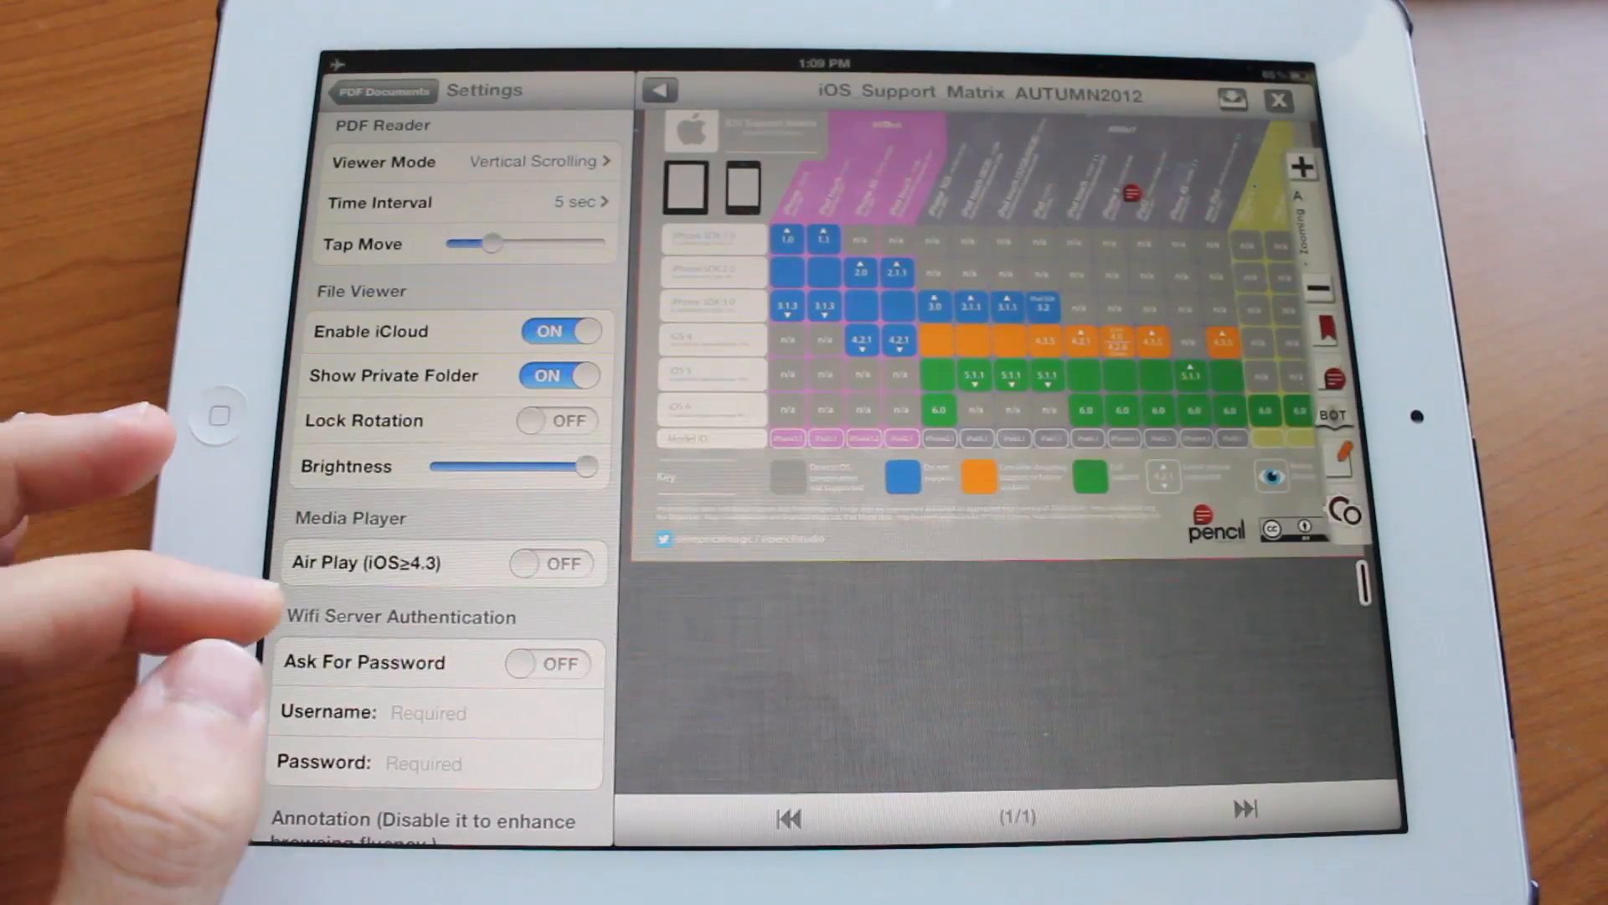
pyautogui.click(380, 91)
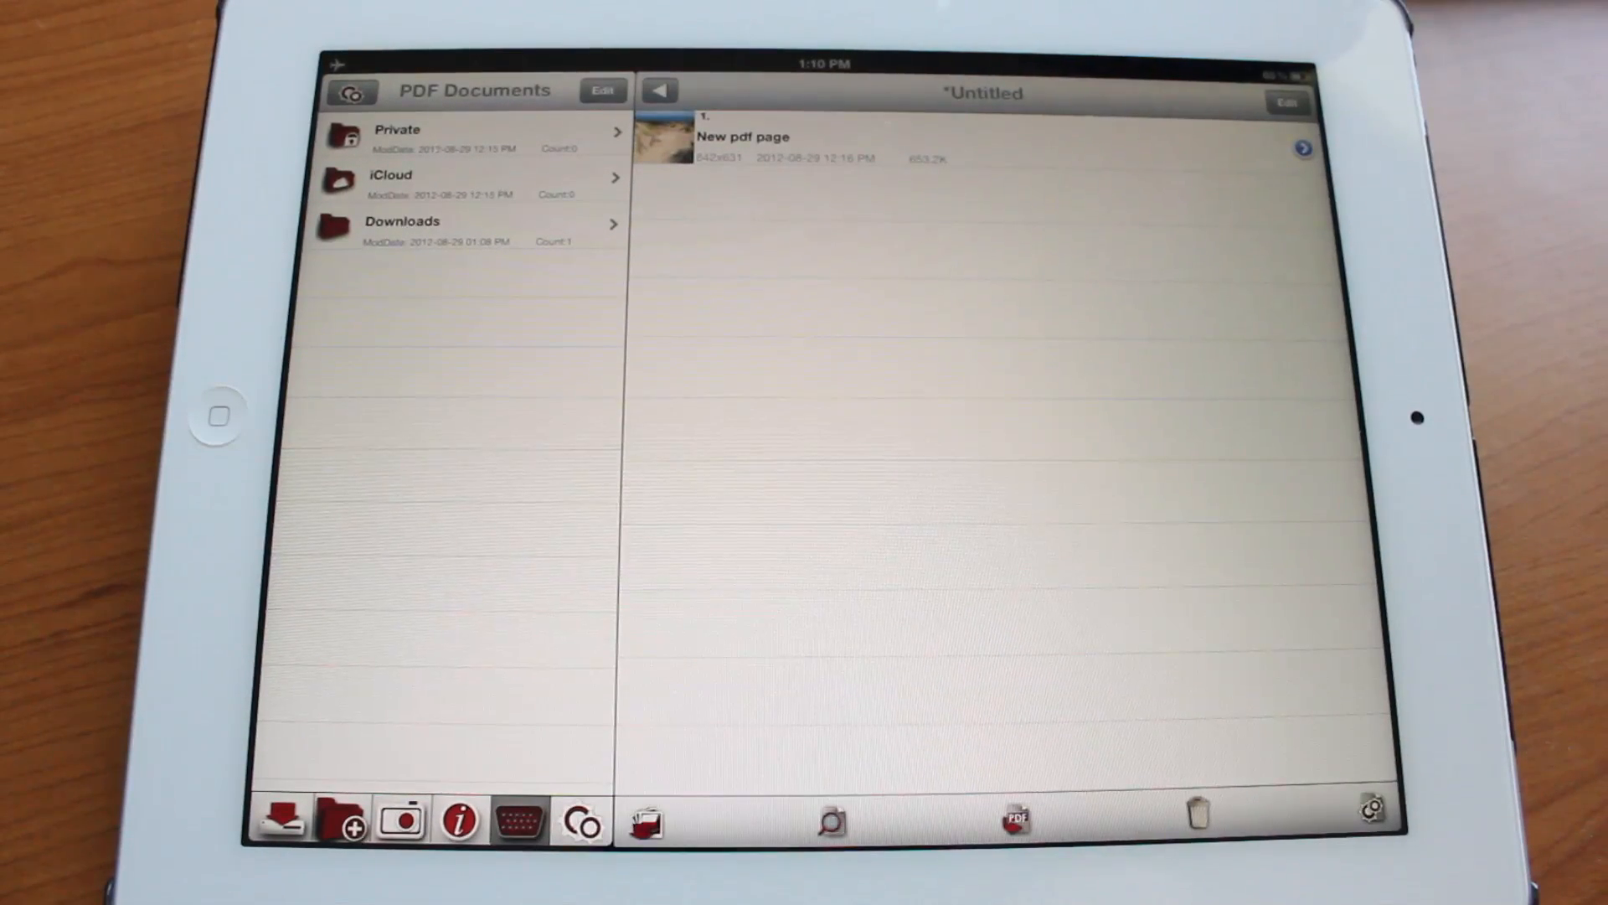
# Show the import menu with WiFi Sharing and Browser Download, choosing Browser Download.
pyautogui.click(647, 821)
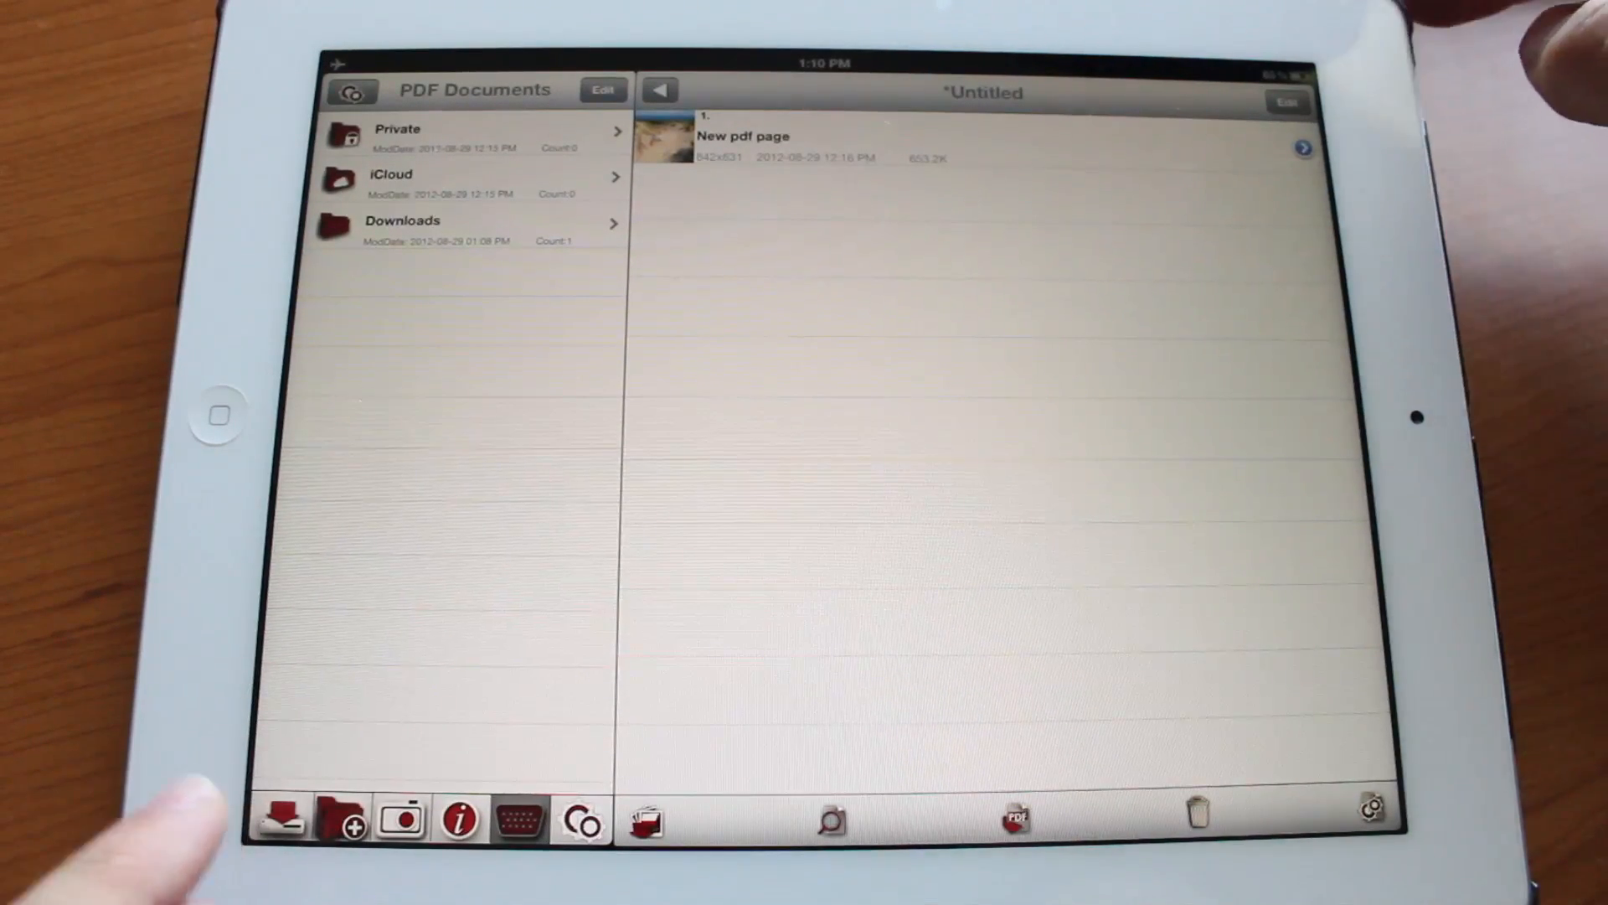
pyautogui.click(280, 820)
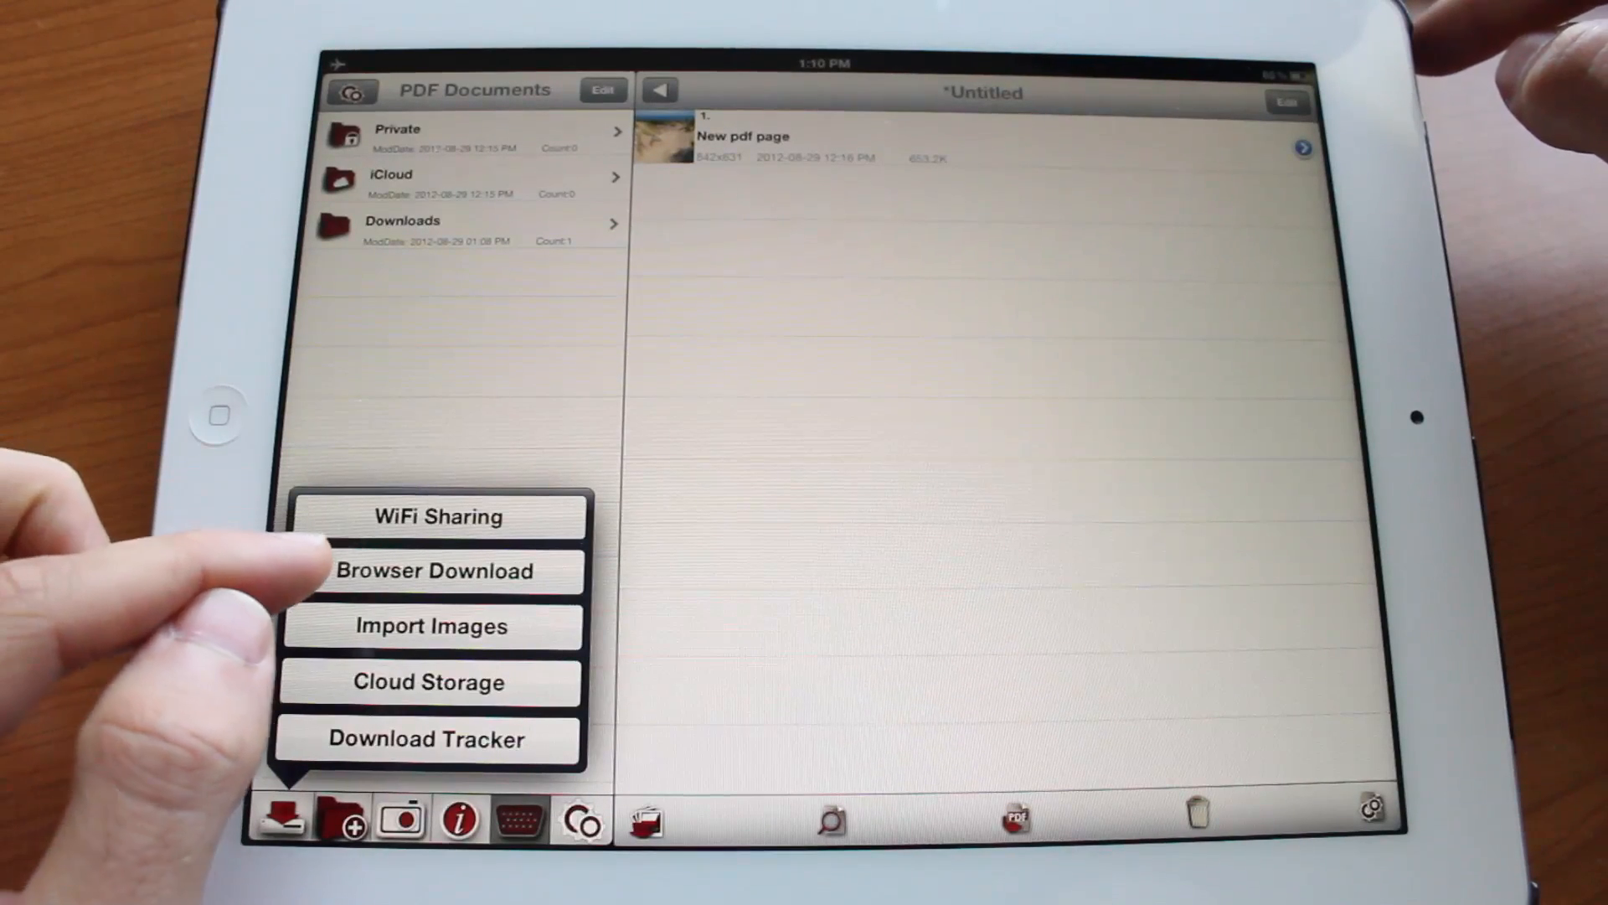
pyautogui.click(433, 569)
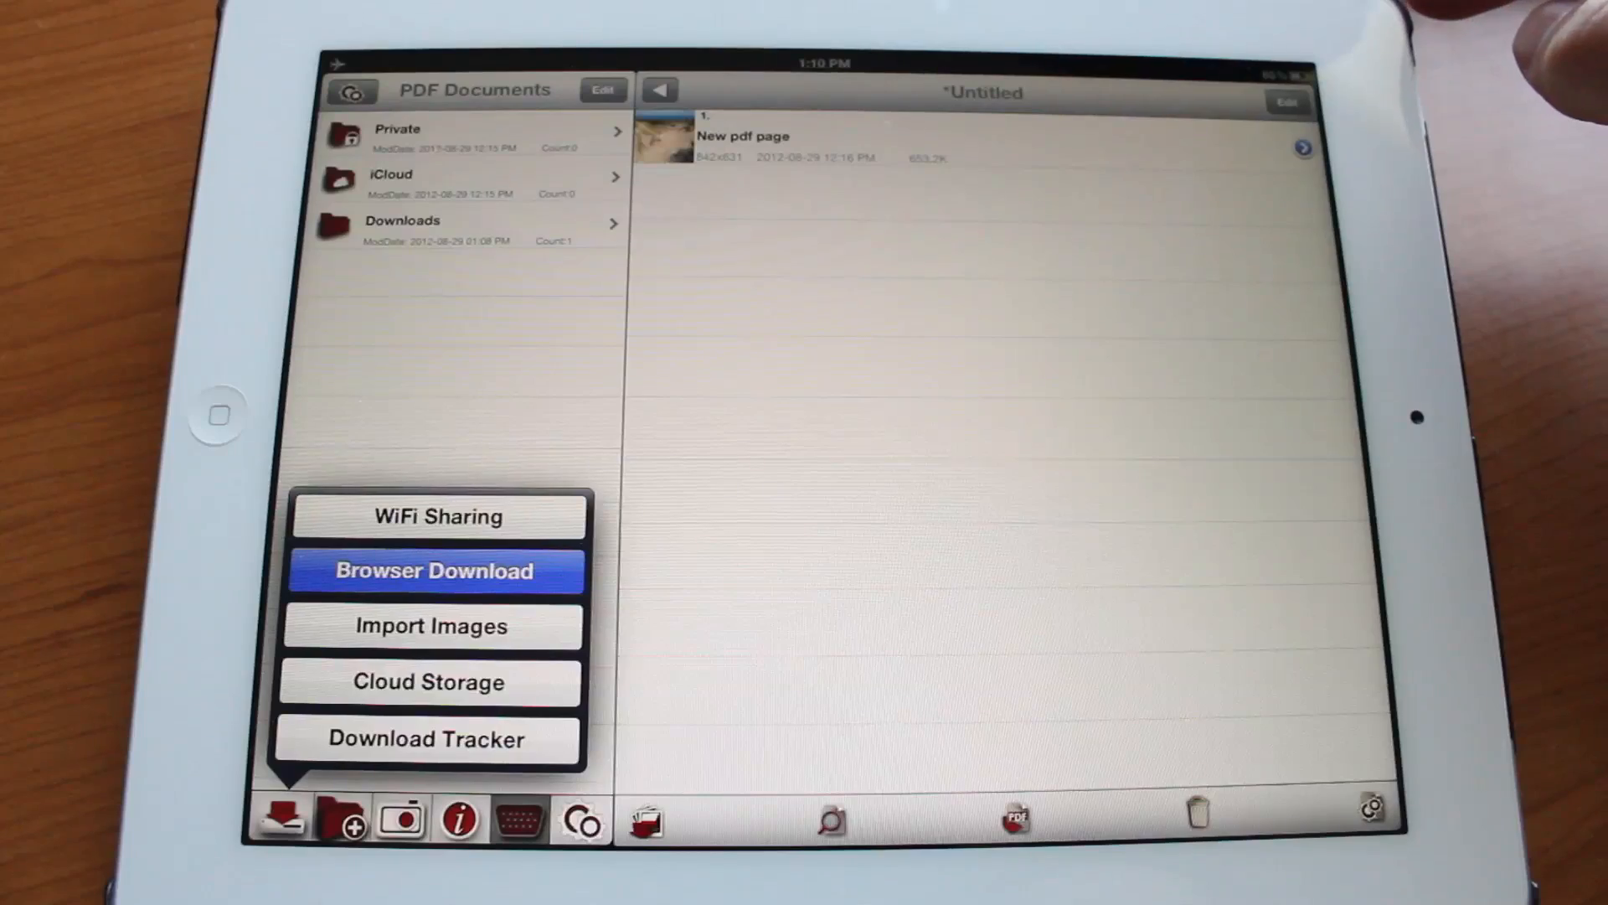
# Browse the in-app web browser and the help Manual, then return to PDF Documents.
pyautogui.click(433, 570)
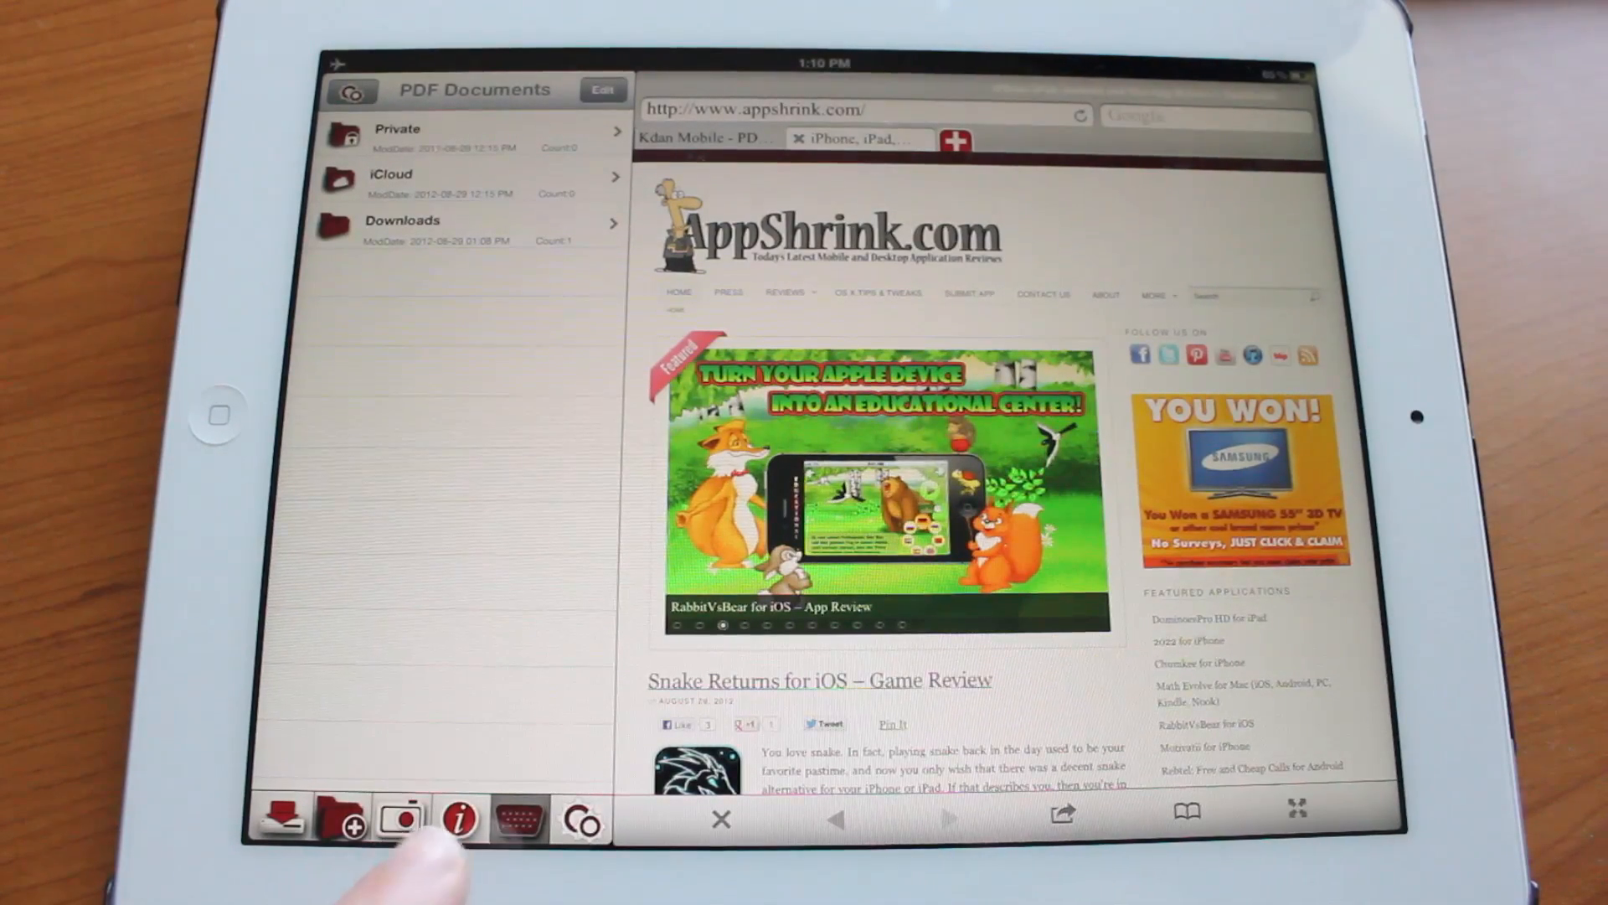
pyautogui.click(459, 820)
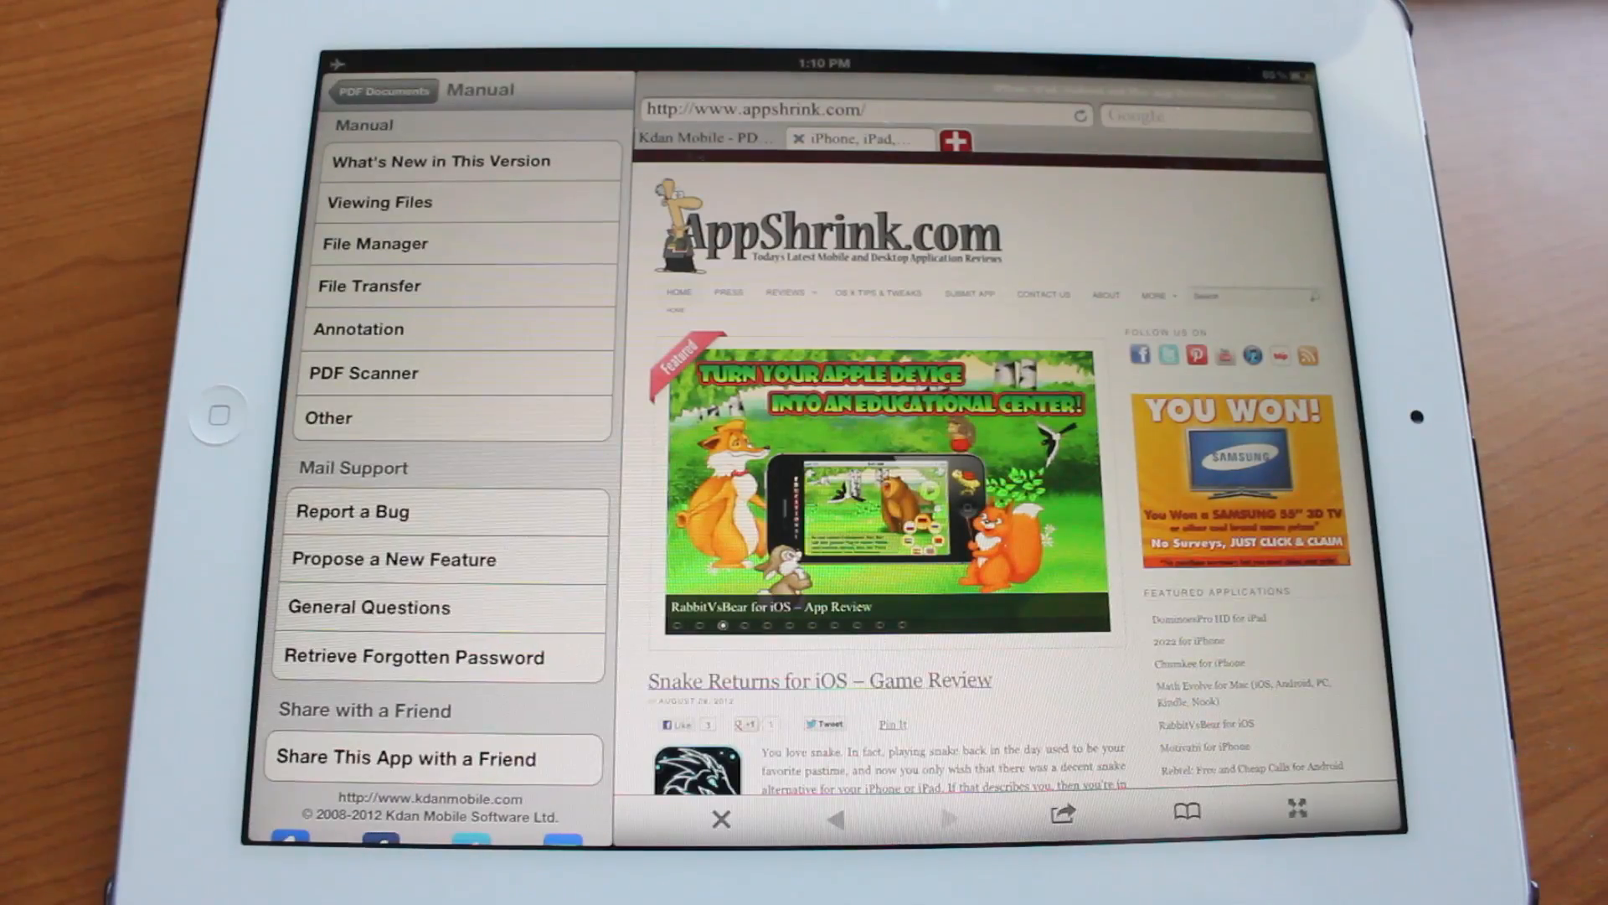
pyautogui.scroll(-3)
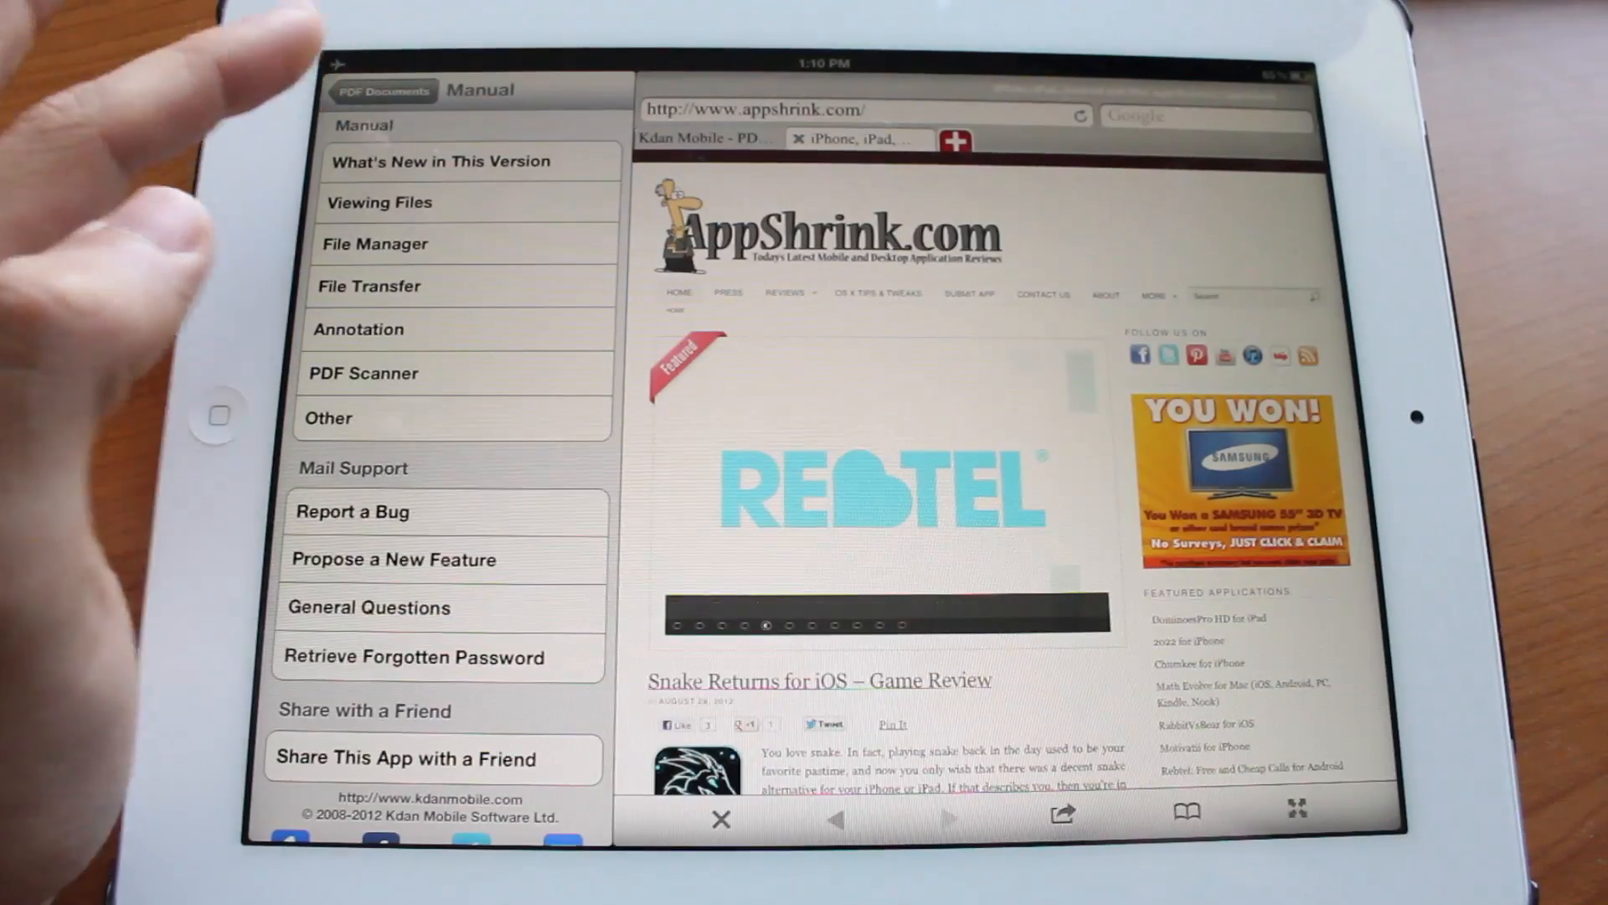
pyautogui.click(352, 90)
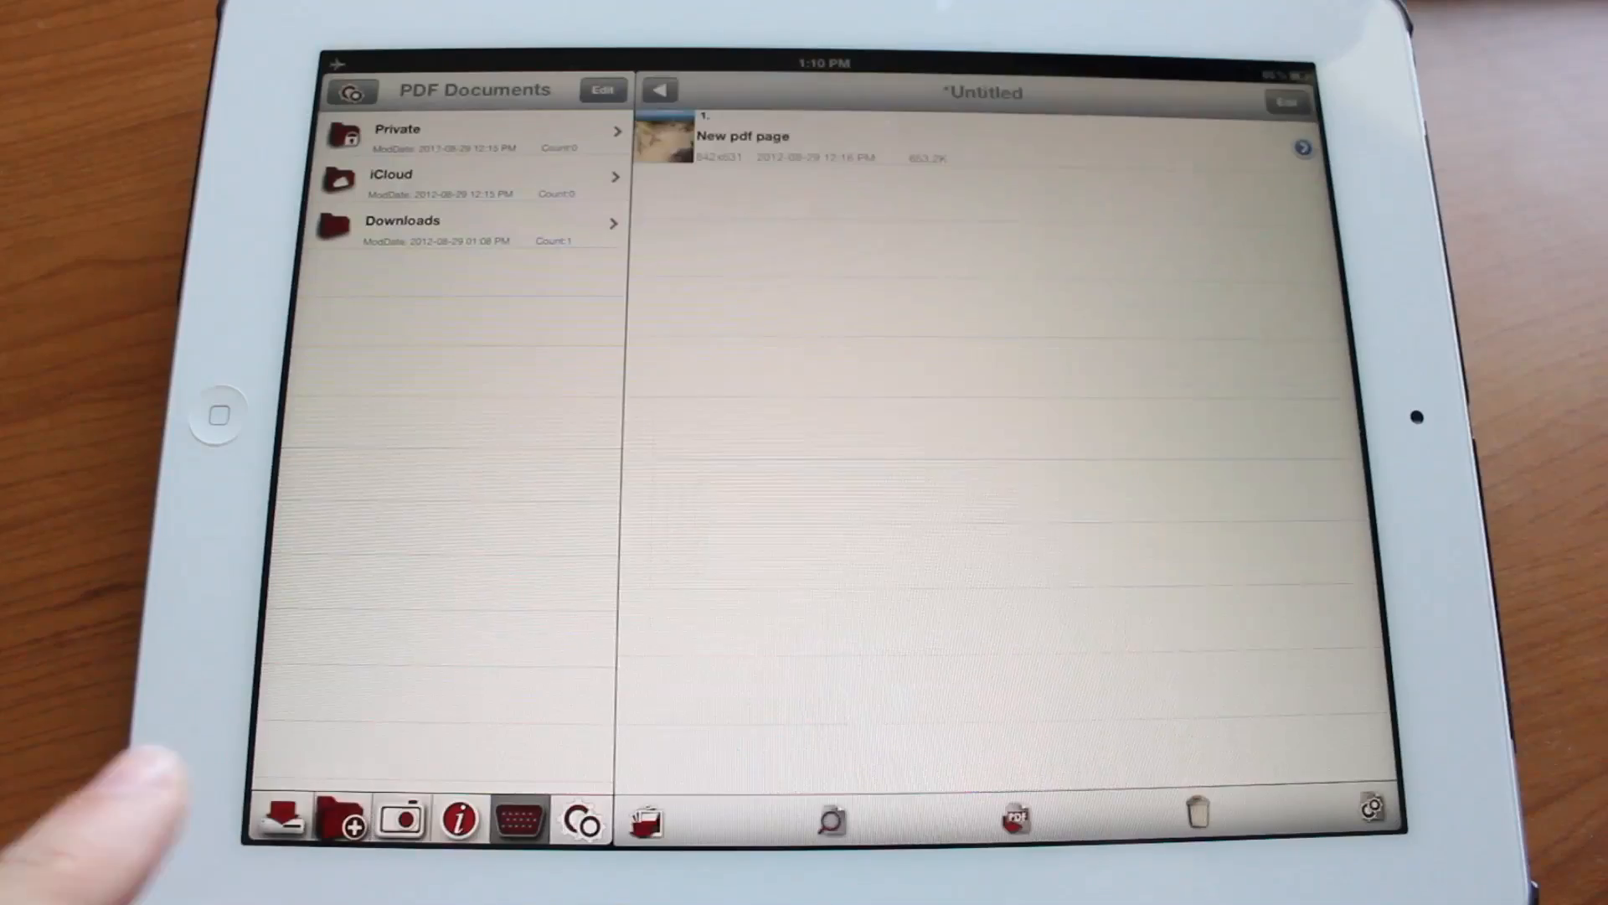
# Create a new folder and enter 'test folder' as its name.
pyautogui.click(341, 817)
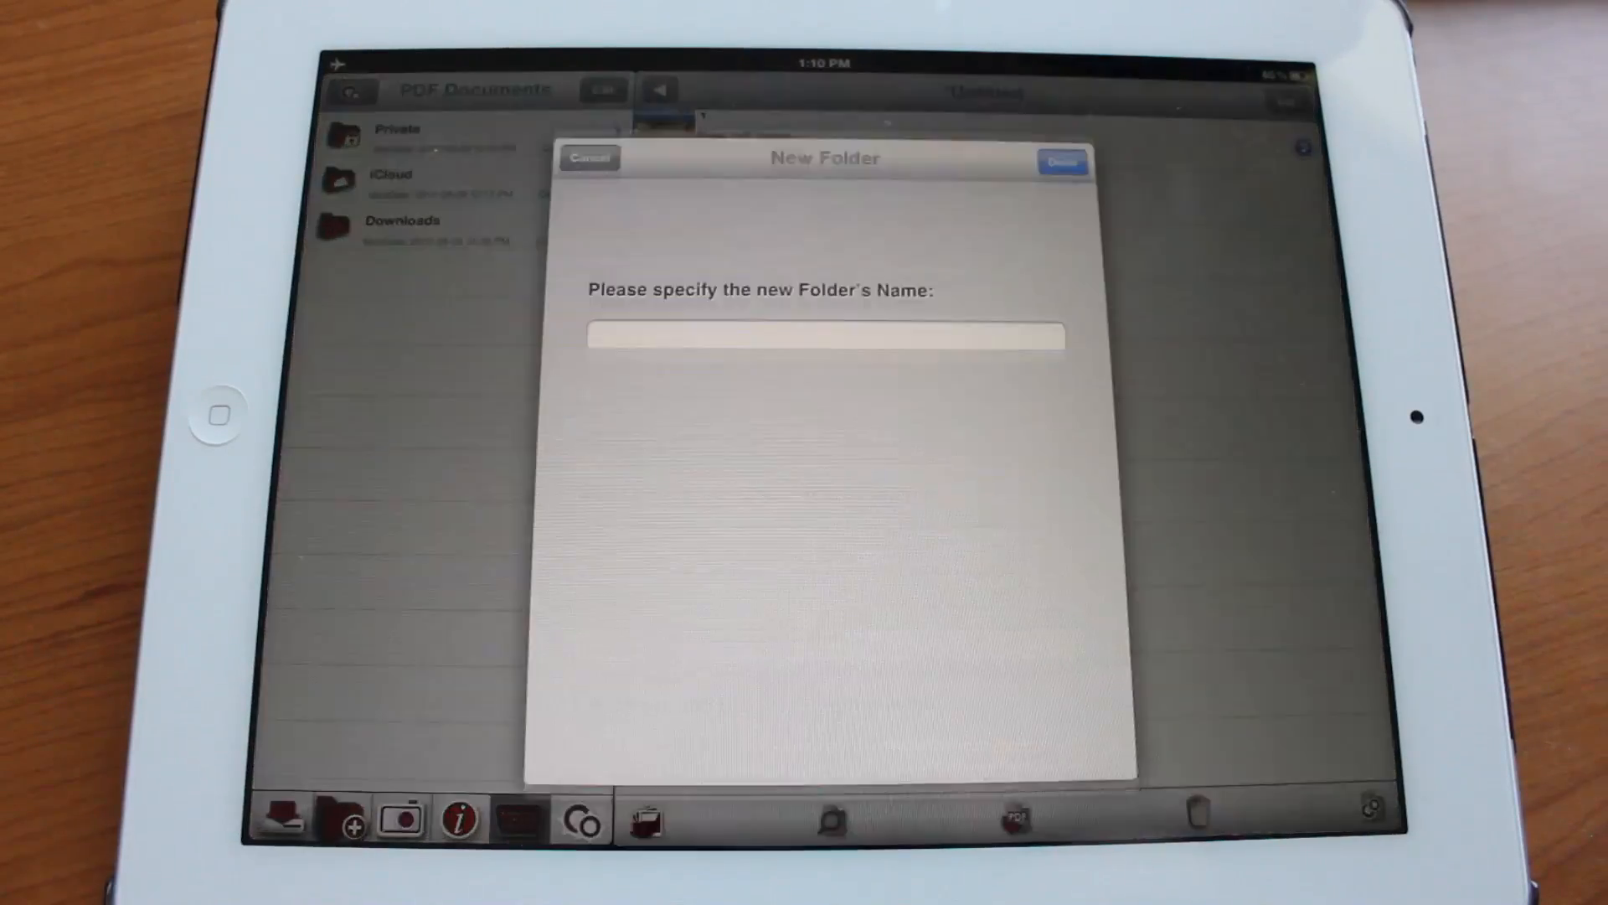
pyautogui.click(823, 336)
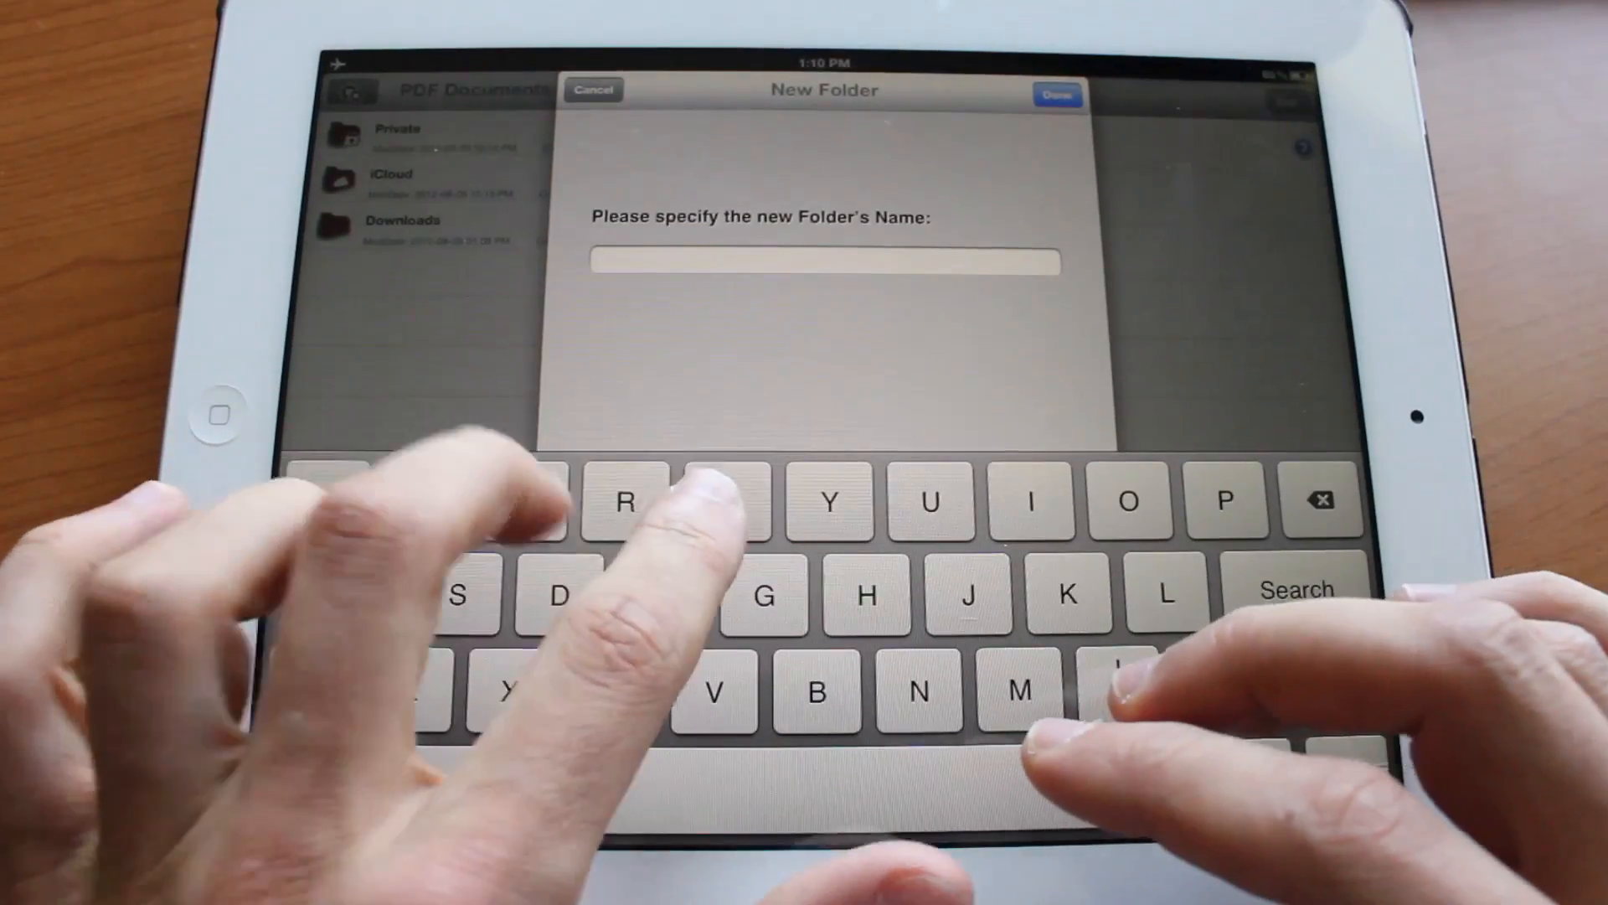
pyautogui.write('test folder')
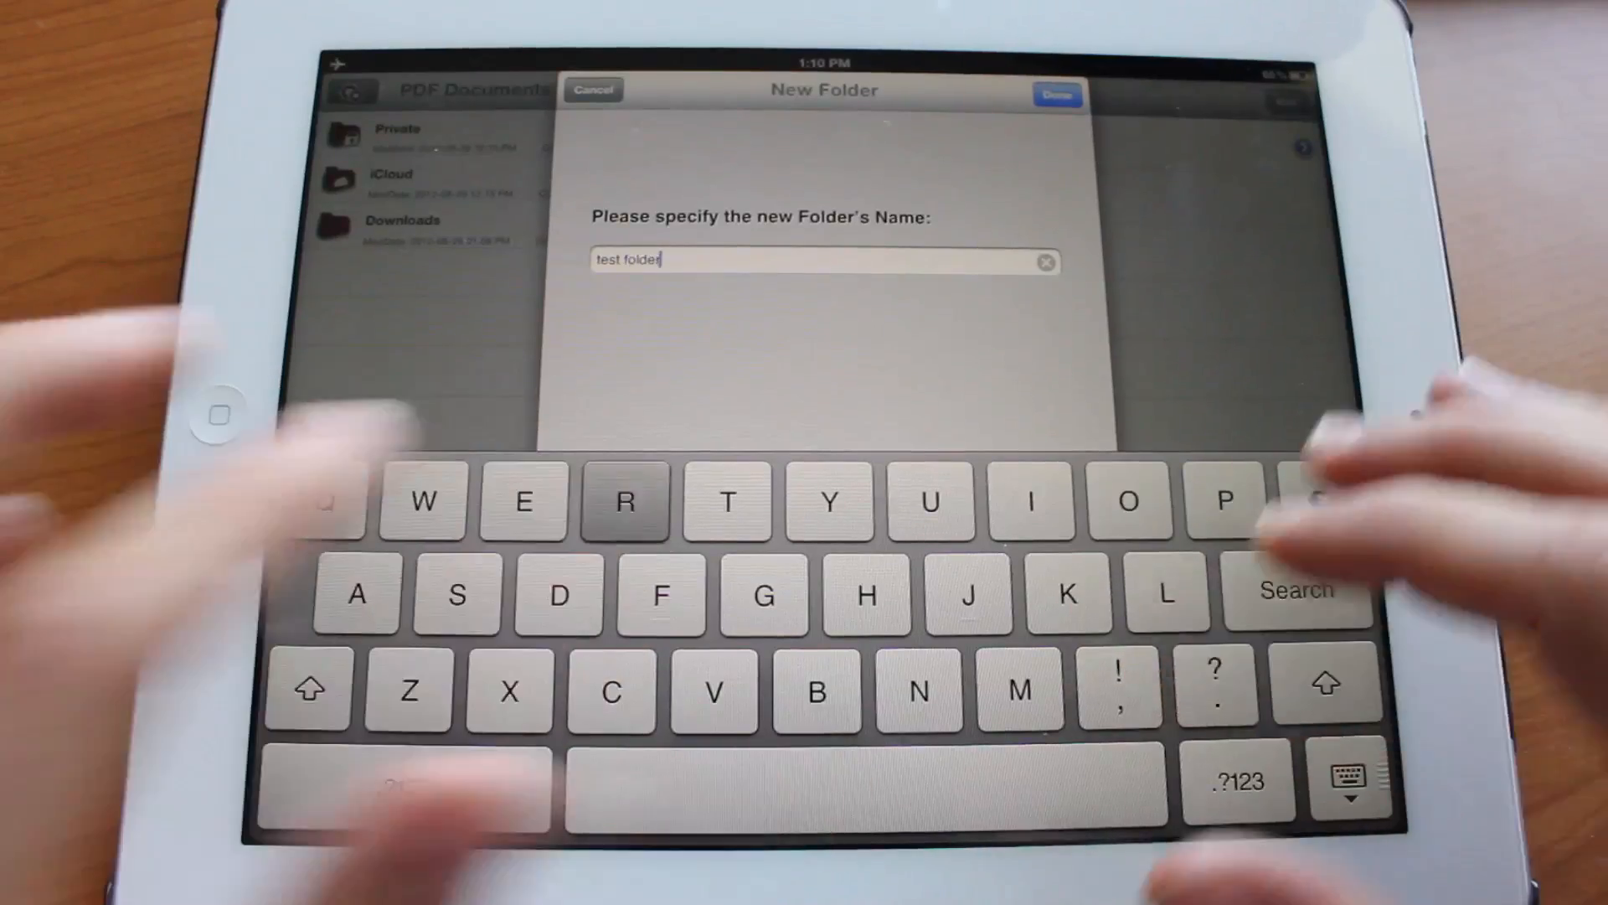